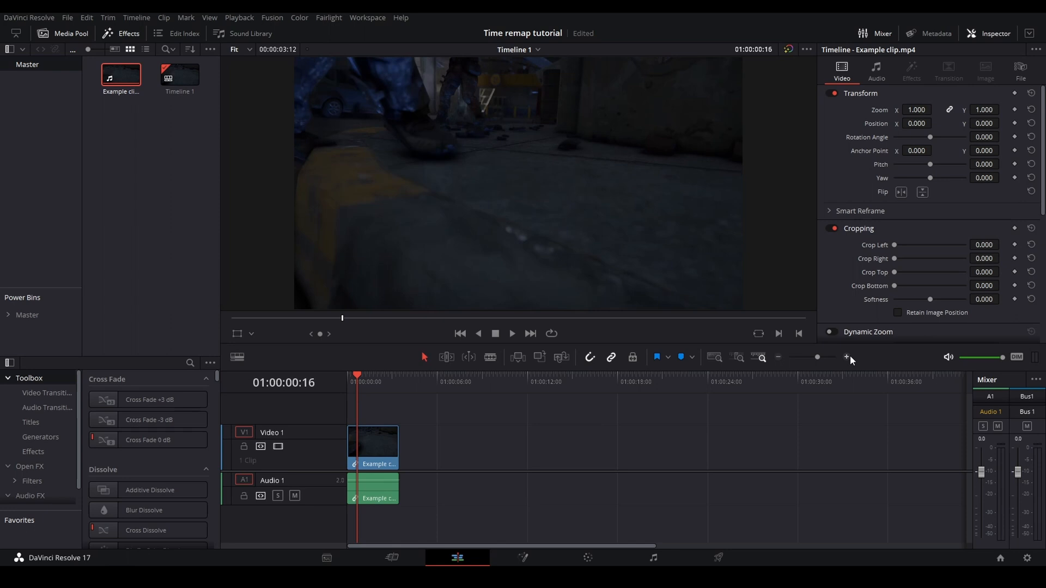
# Step: Show retime controls on the example clip and slow its middle section to 50% between two speed points
pyautogui.click(848, 357)
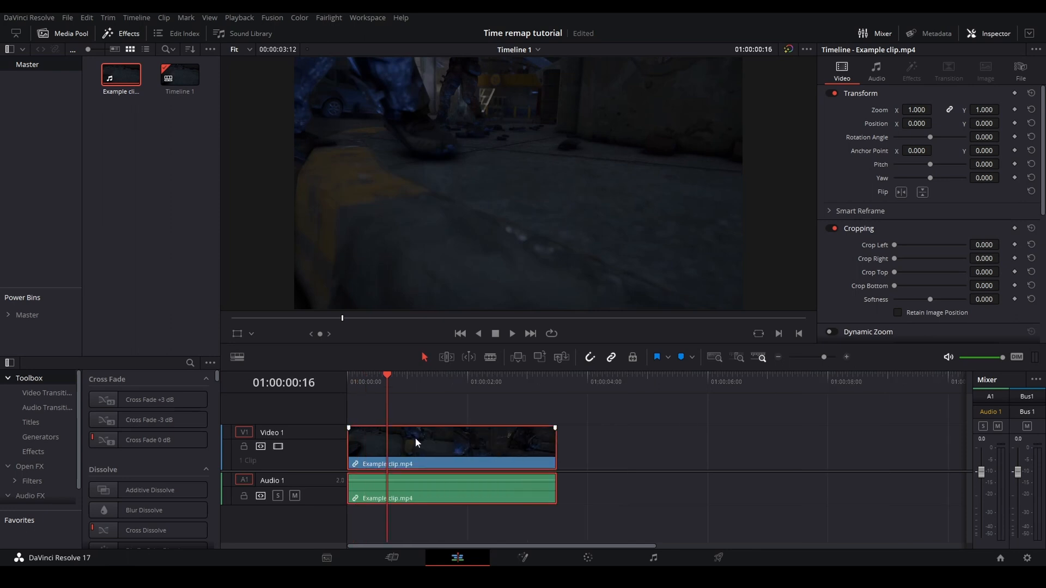
pyautogui.rightClick(415, 443)
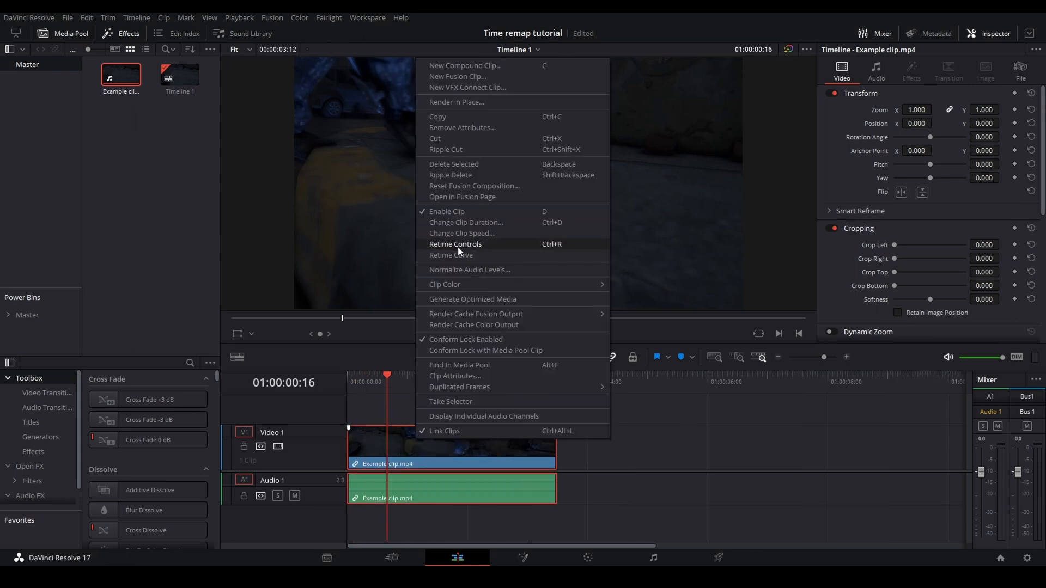
pyautogui.click(455, 243)
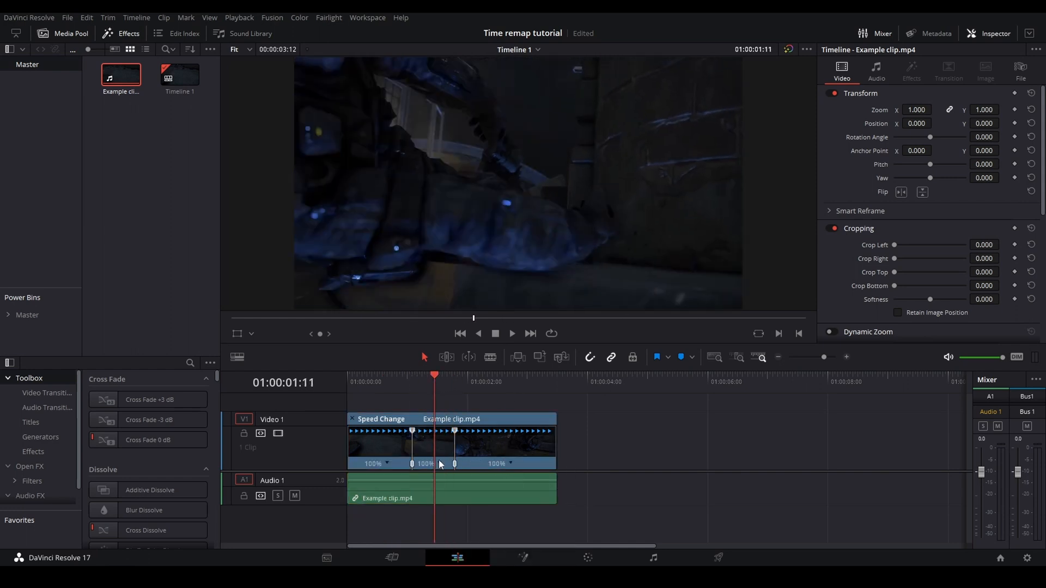
pyautogui.rightClick(439, 464)
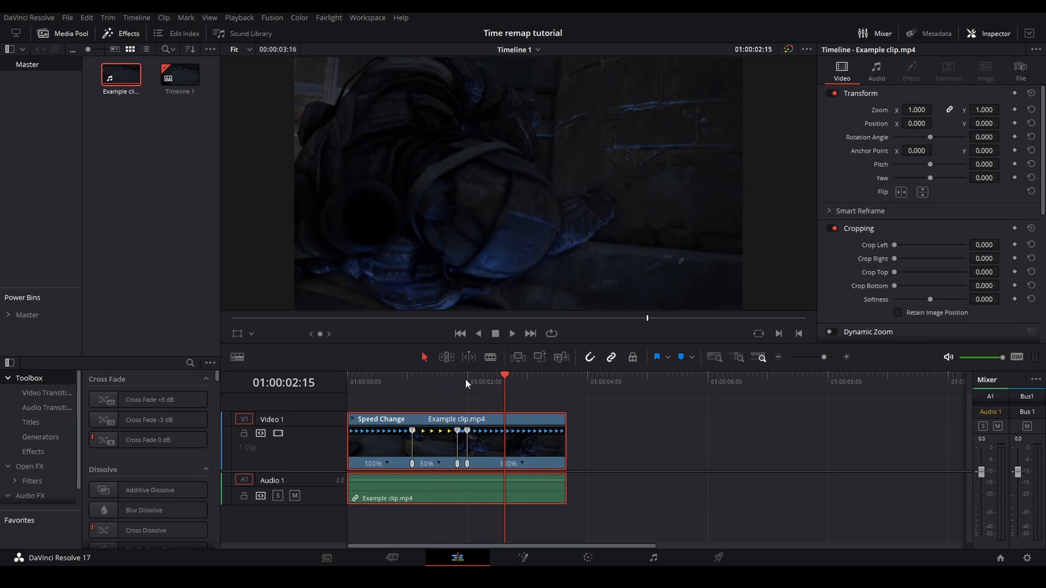
pyautogui.scroll(-3)
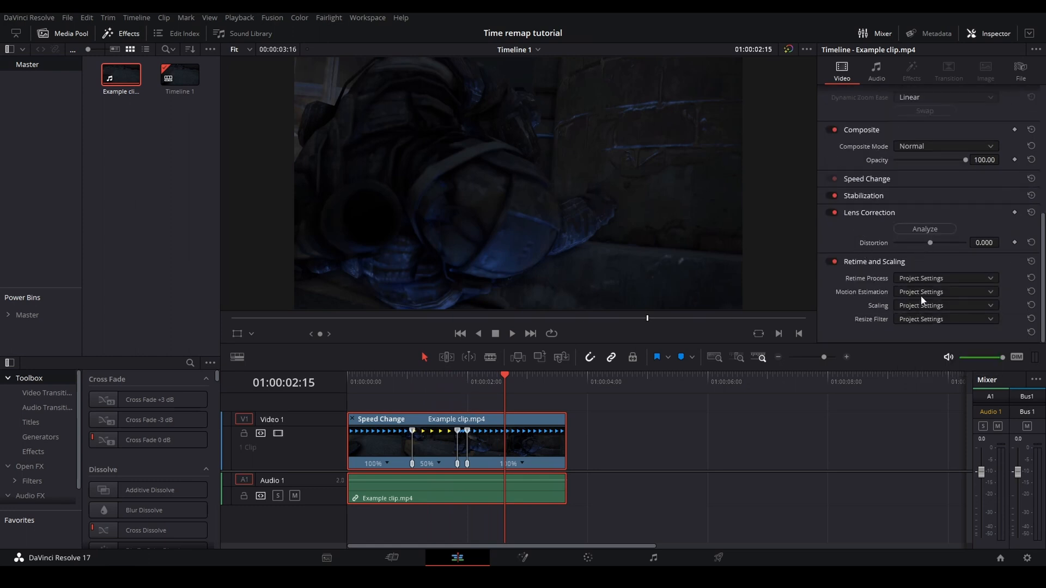
# Step: Clear the extra speed points and set the whole clip to 50% speed
pyautogui.rightClick(456, 464)
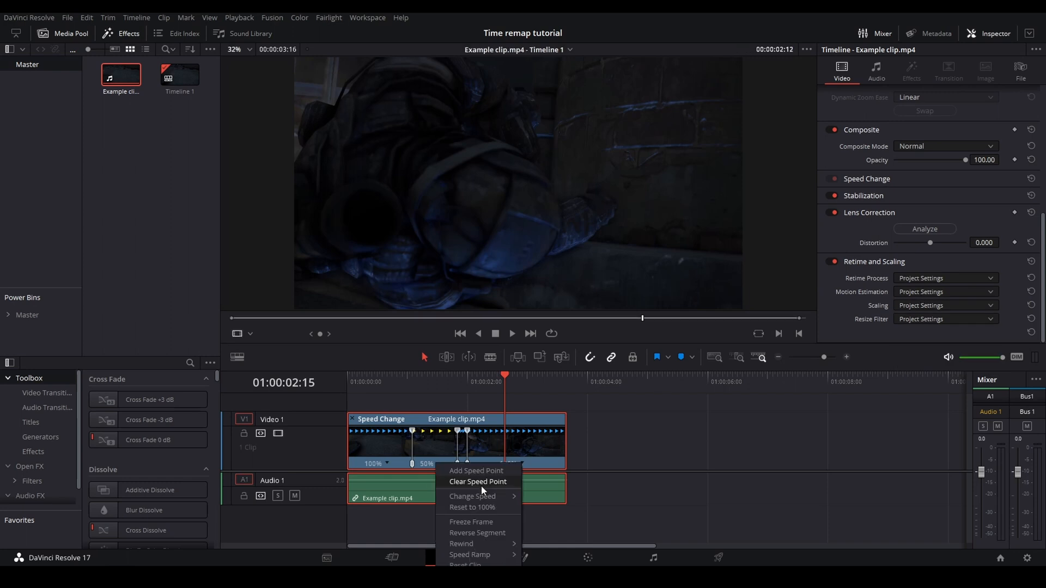
pyautogui.moveTo(483, 488)
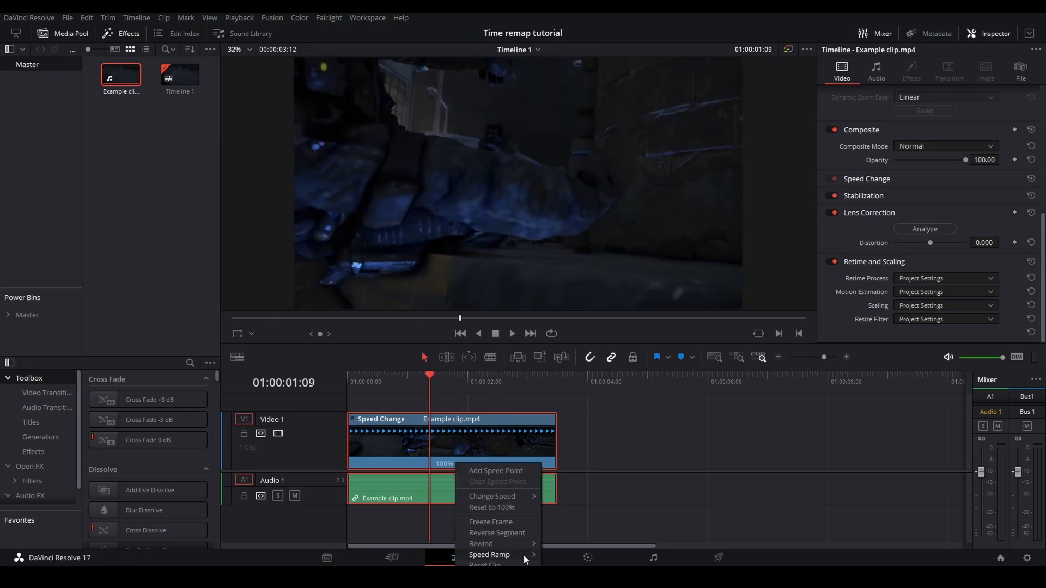
pyautogui.moveTo(492, 495)
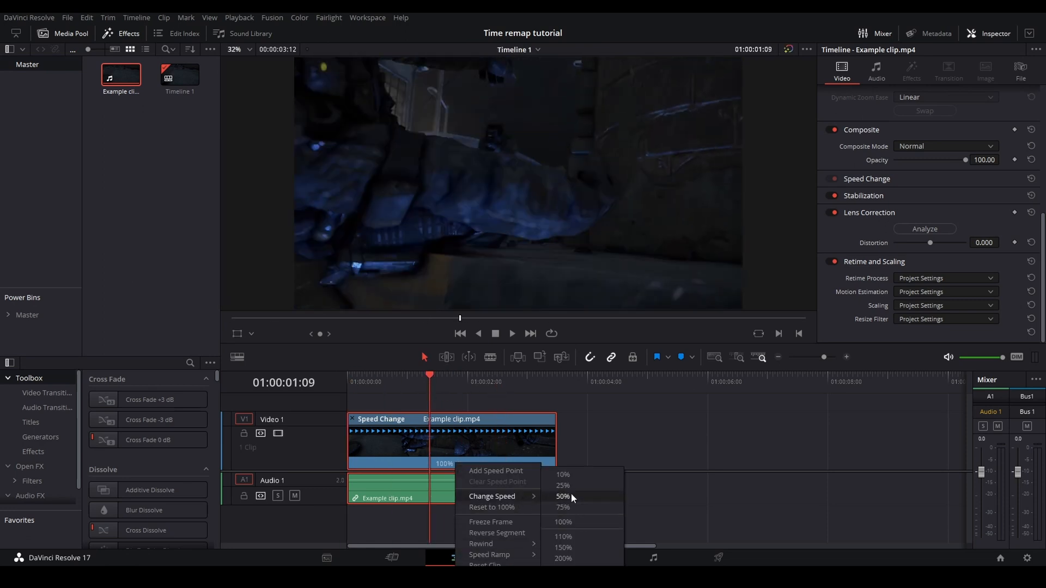
pyautogui.click(562, 496)
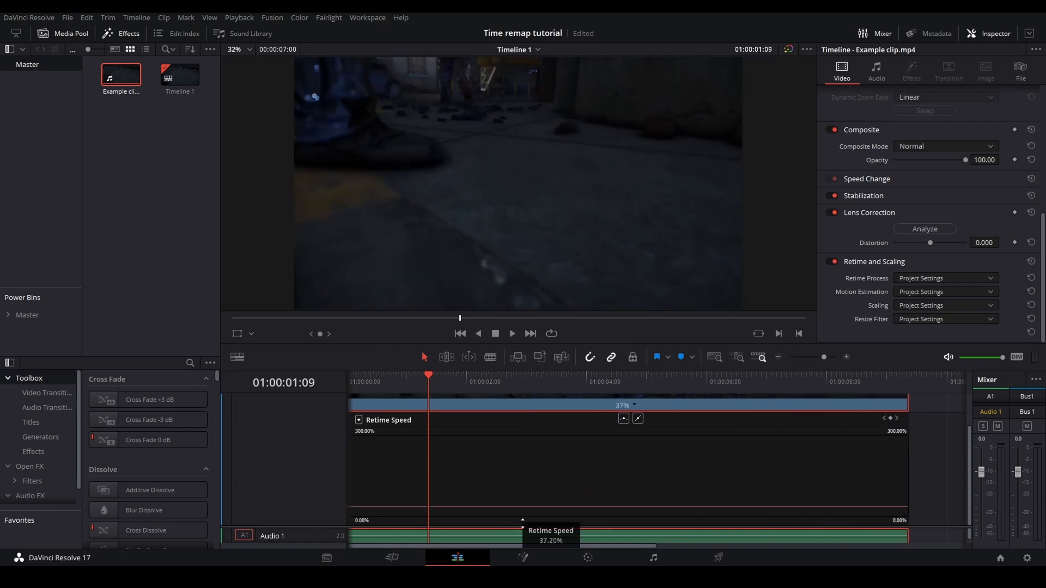
# Step: Set the clip's Retime Process to Optical Flow in the Inspector
pyautogui.click(943, 277)
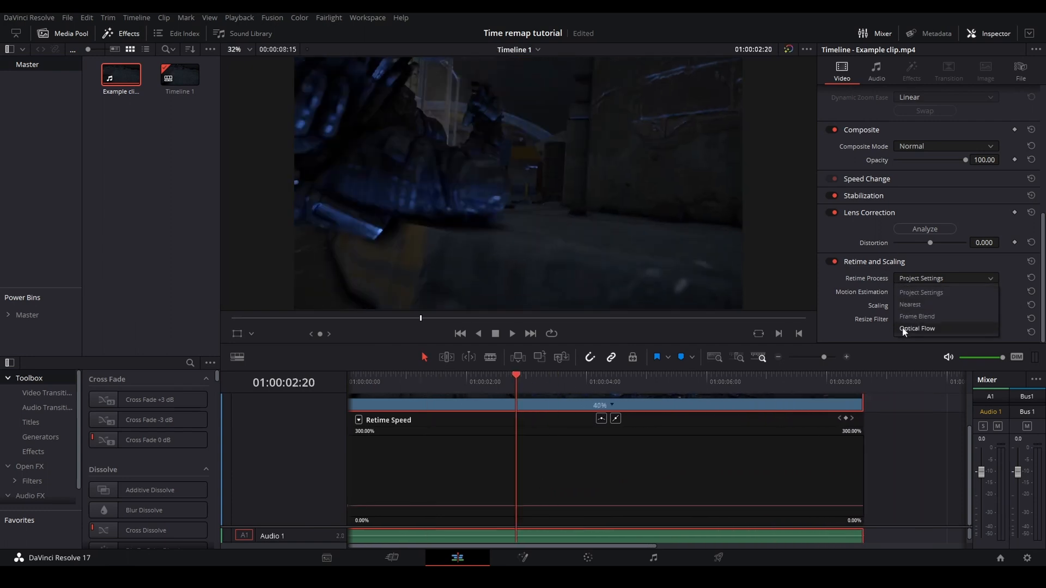
pyautogui.click(916, 327)
pyautogui.write('solid')
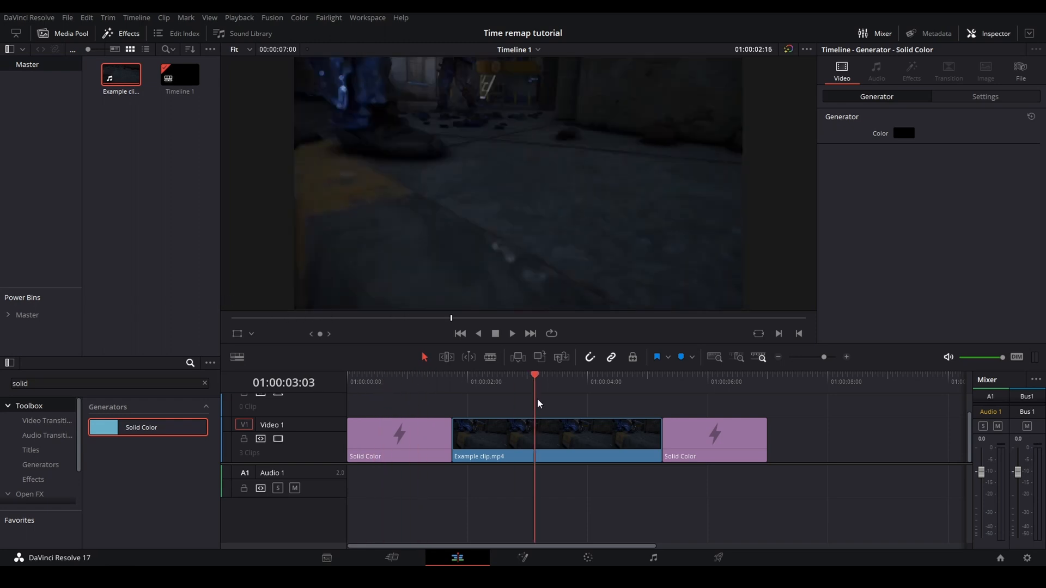
# Step: Preview the edit with the solid colour clips around the example clip, then select the clip
pyautogui.click(661, 375)
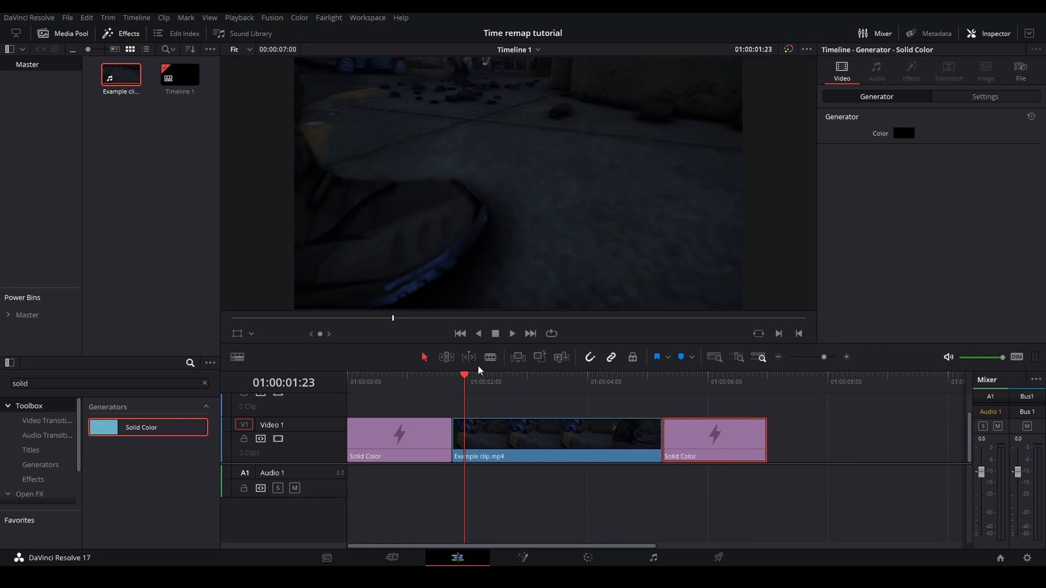
pyautogui.moveTo(498, 343)
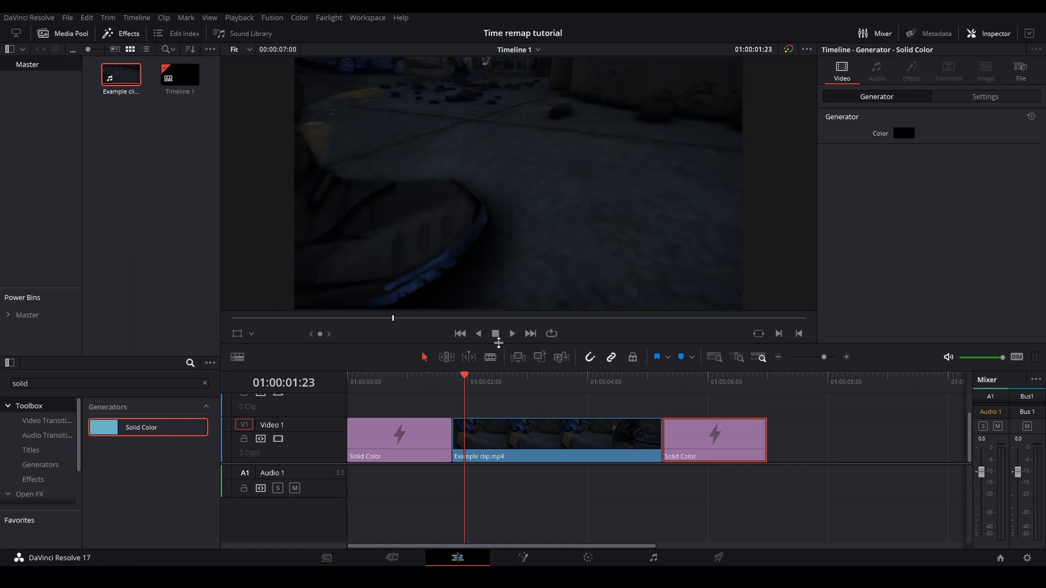
pyautogui.click(599, 381)
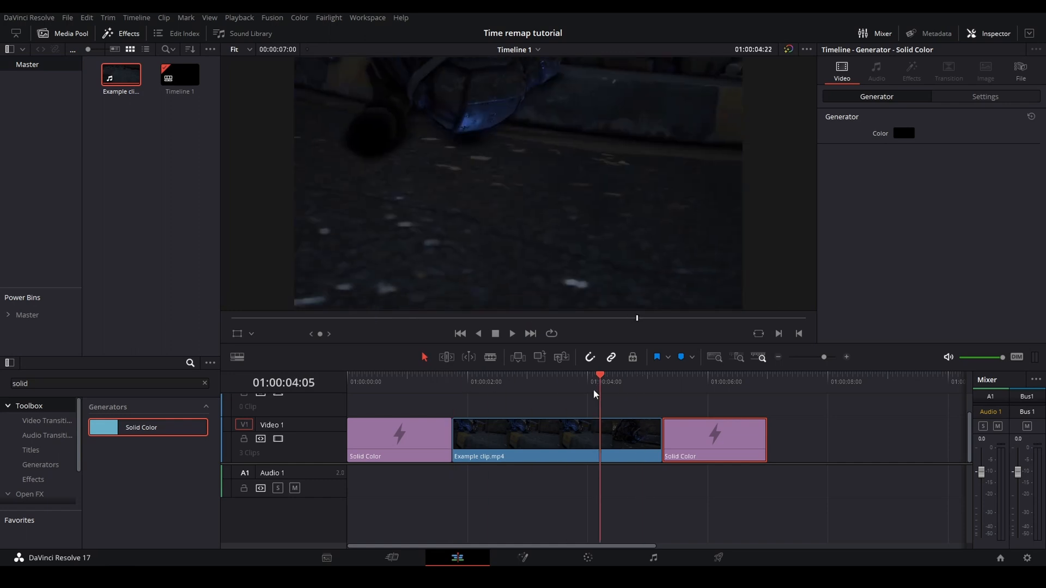
pyautogui.click(555, 439)
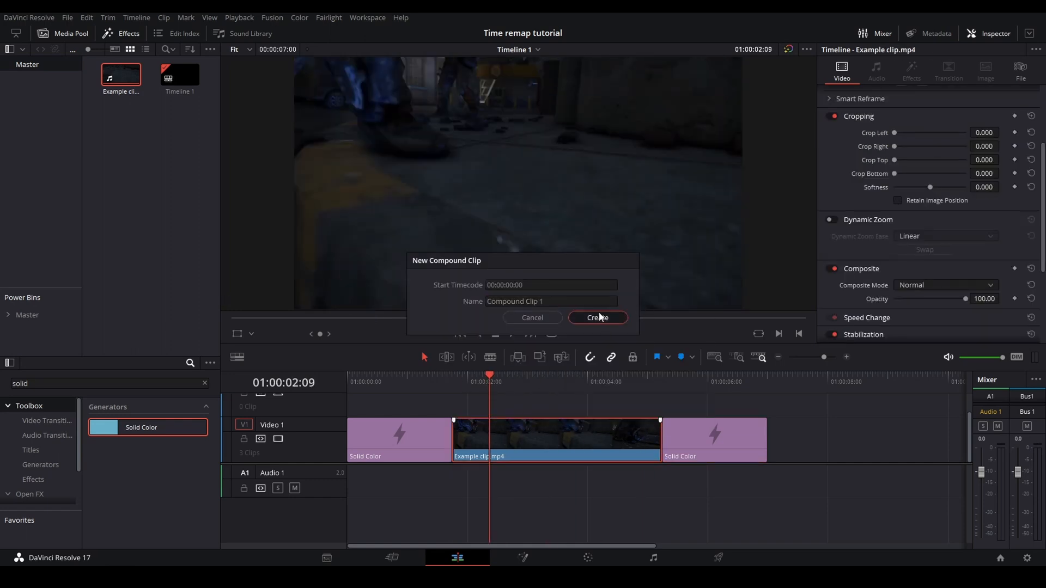
# Step: Create Compound Clip 1 from the example clip and move the playhead into it
pyautogui.click(596, 317)
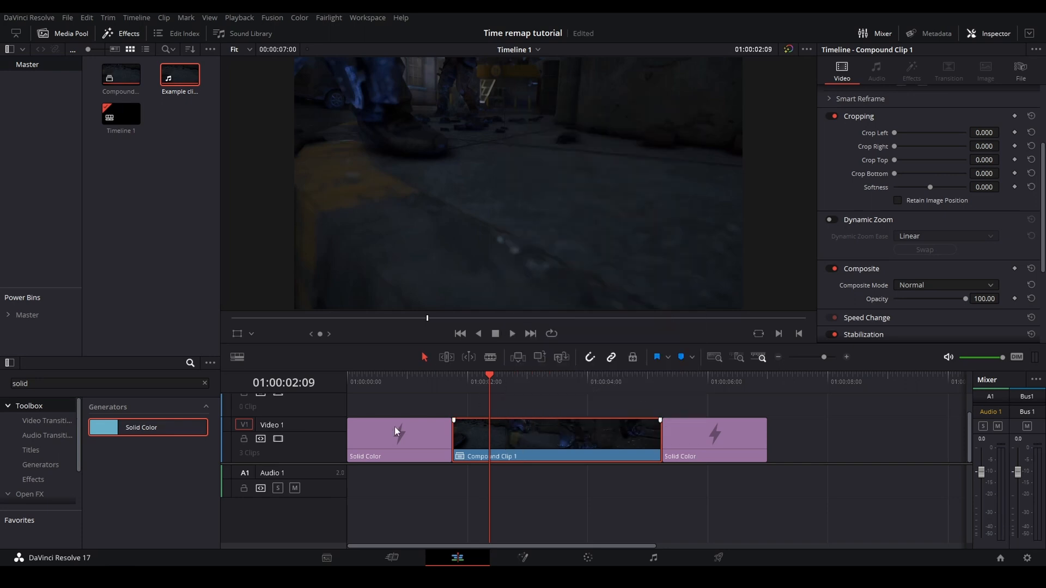
pyautogui.click(521, 558)
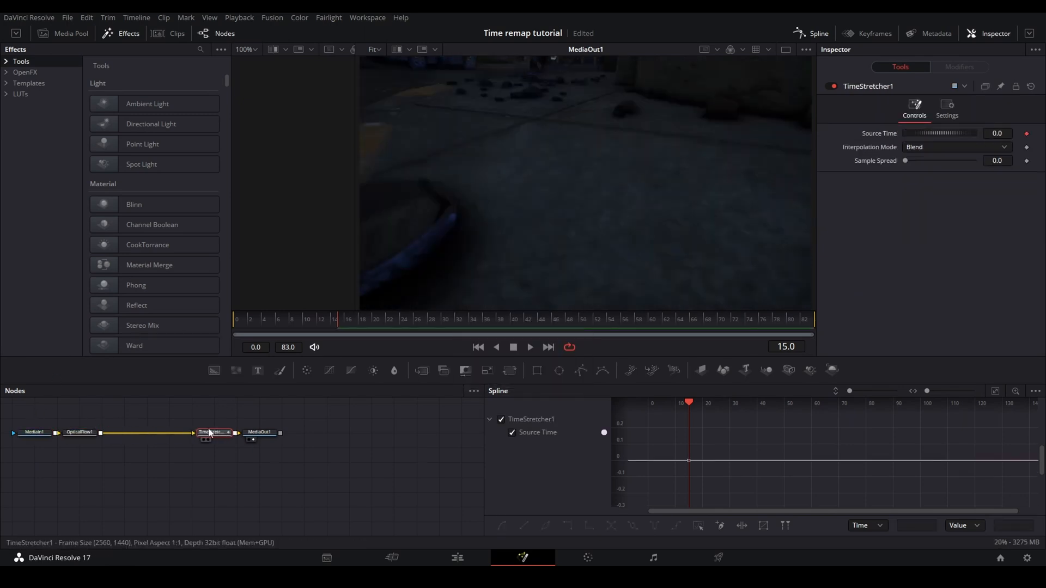
# Step: Adjust OpticalFlow1's Advanced Warp Count in the Fusion page
pyautogui.click(79, 432)
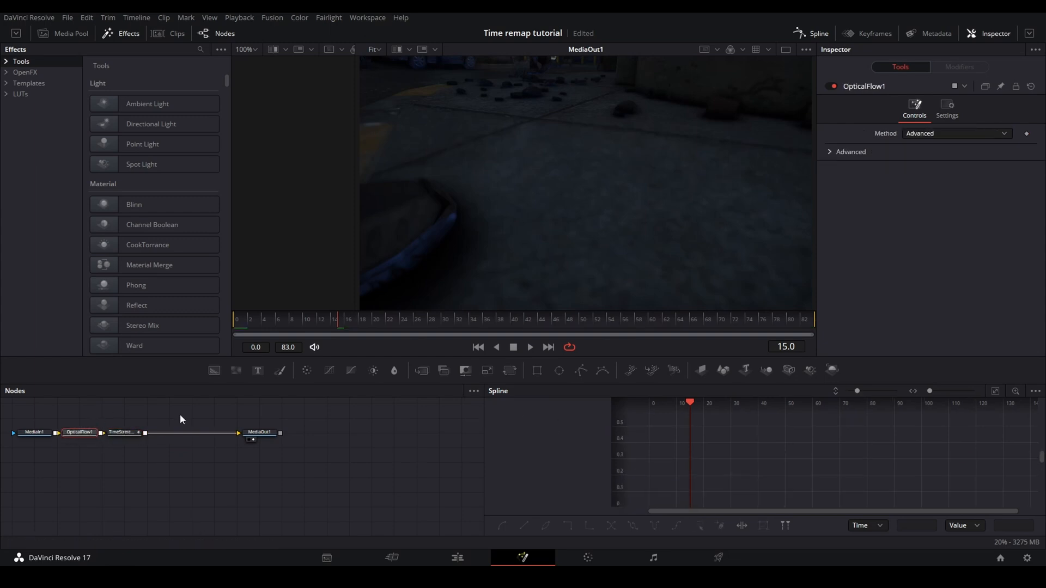
pyautogui.click(851, 152)
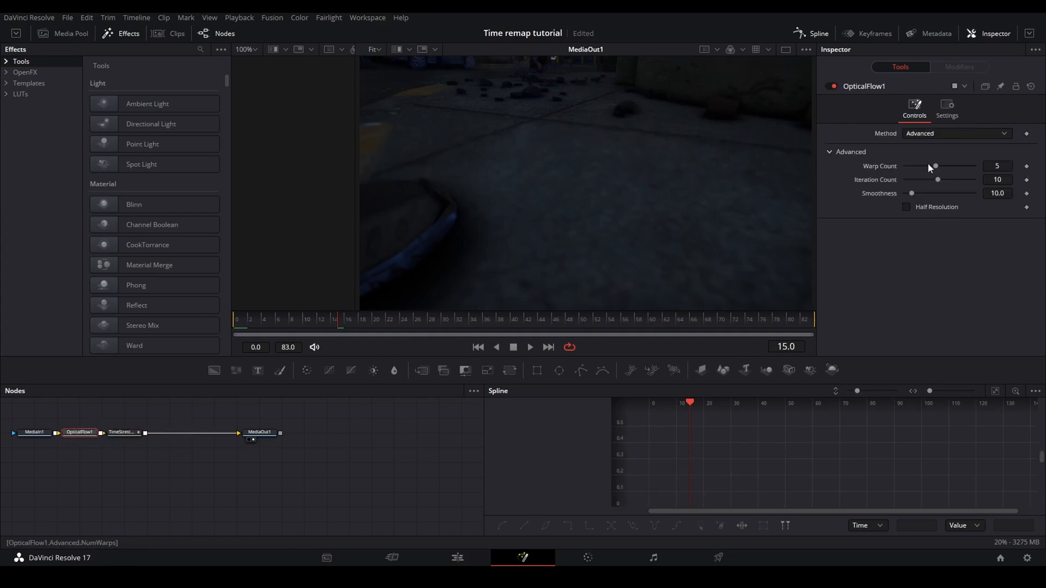
pyautogui.click(123, 432)
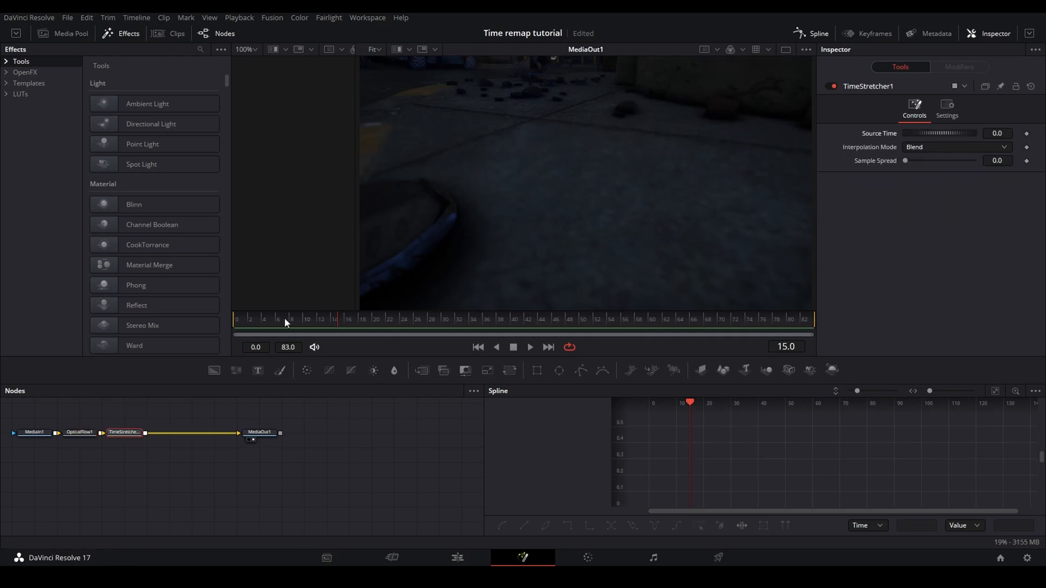
# Step: Keyframe TimeStretcher1's Source Time to 84.0 at frame 84
pyautogui.click(236, 320)
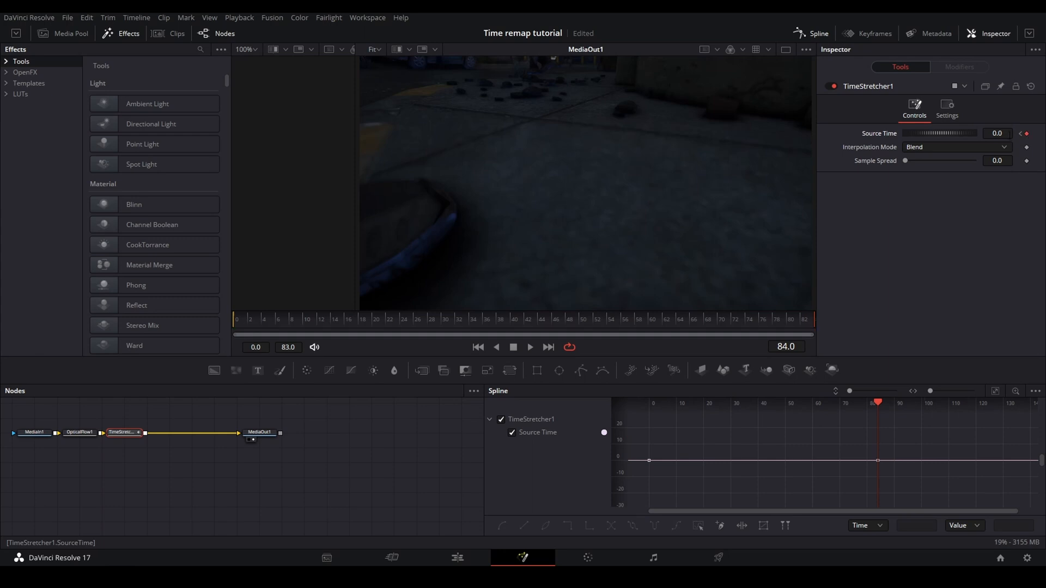
pyautogui.click(997, 133)
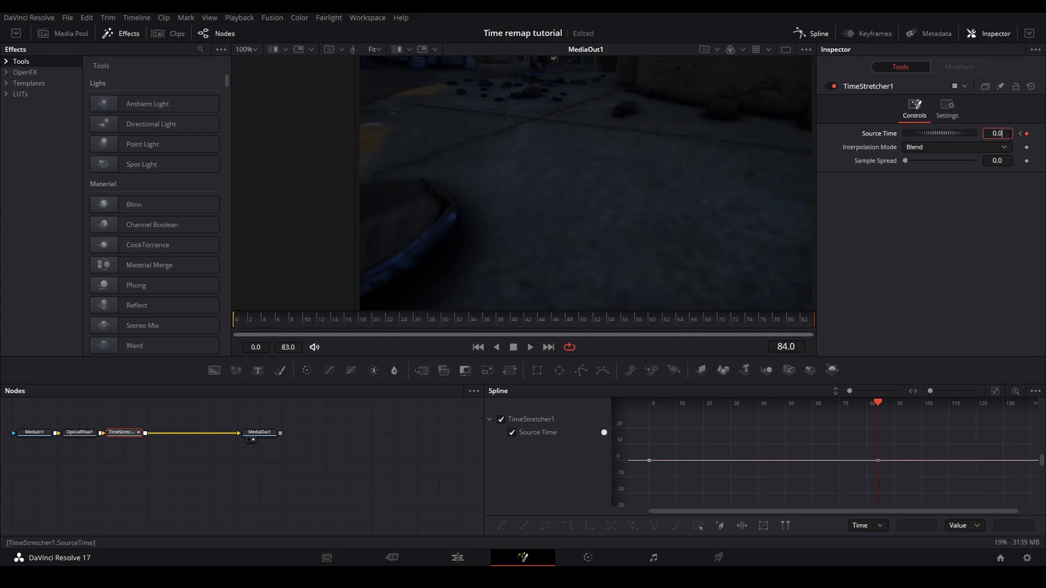
pyautogui.write('84.0')
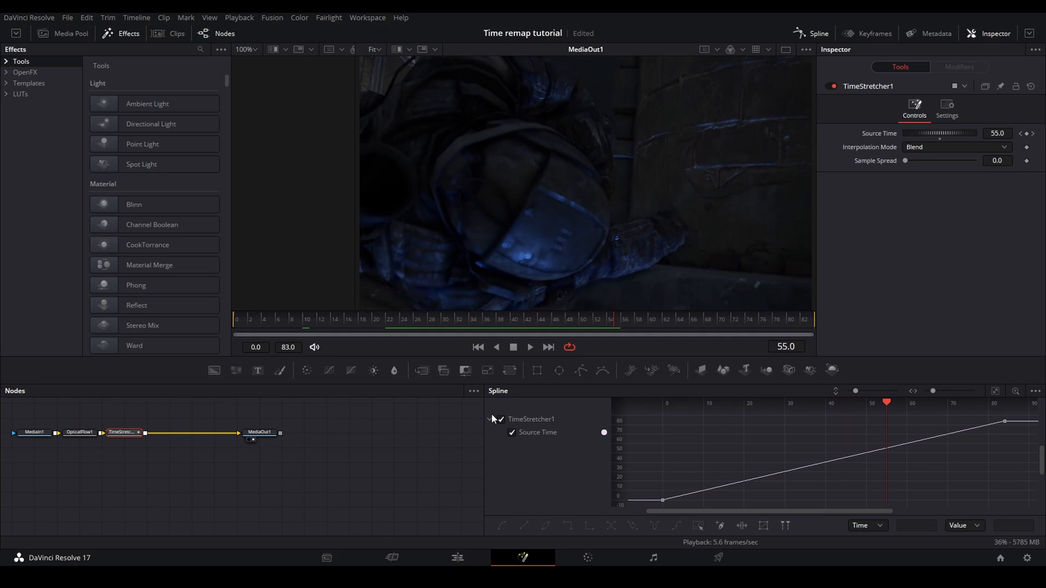
# Step: Reshape the Source Time curve with Flow interpolation and check the retime at frame 17
pyautogui.click(529, 346)
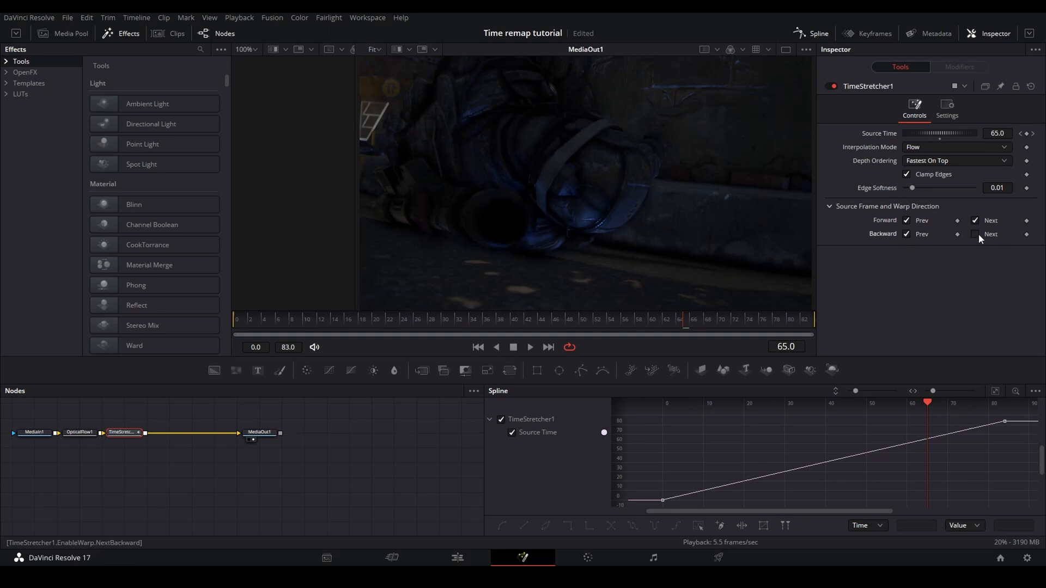
pyautogui.click(975, 234)
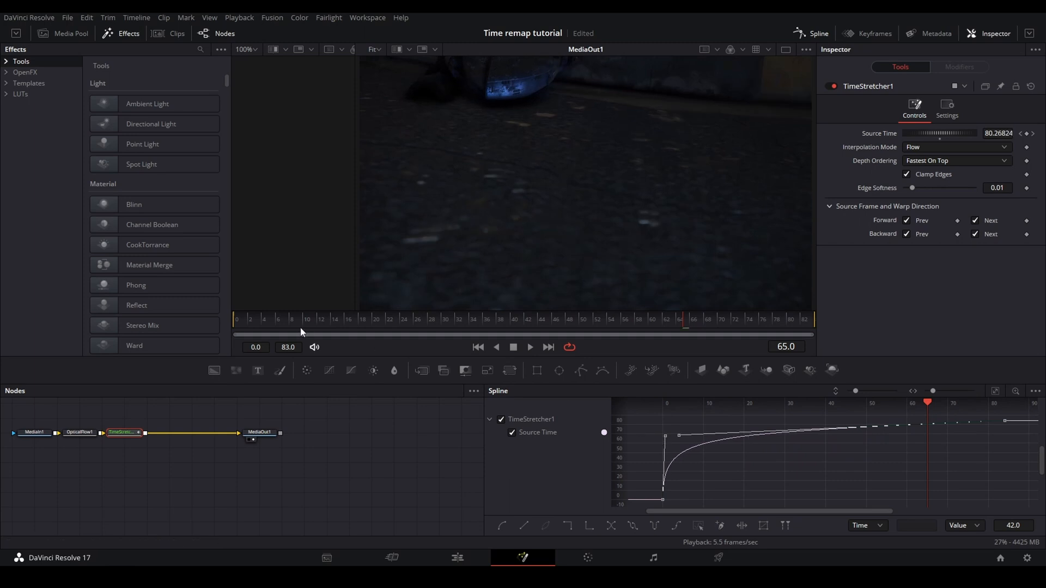
pyautogui.click(349, 319)
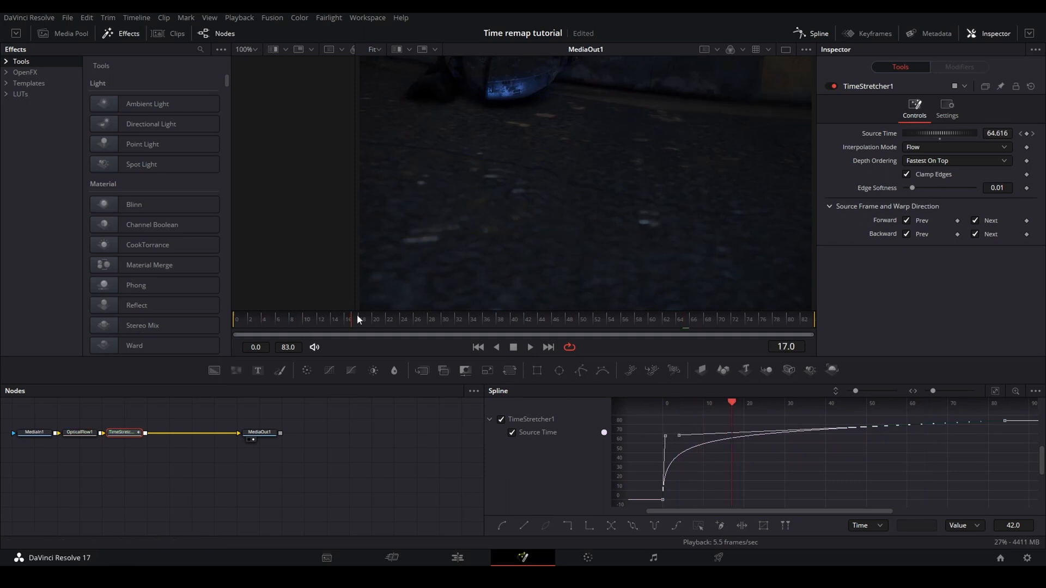
pyautogui.click(457, 558)
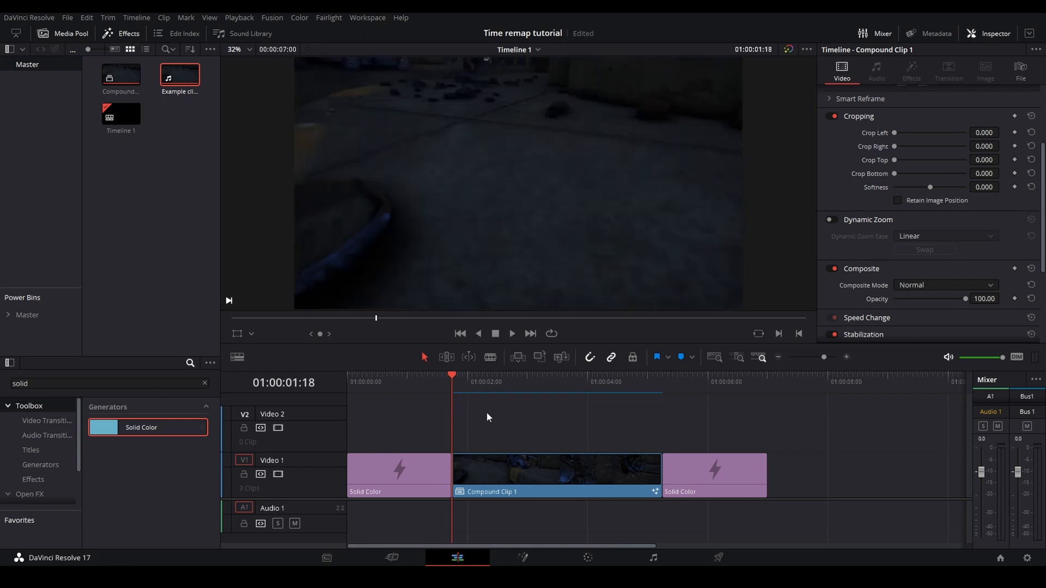
# Step: Move about three seconds into Compound Clip 1 and reopen it in the Fusion page
pyautogui.click(534, 382)
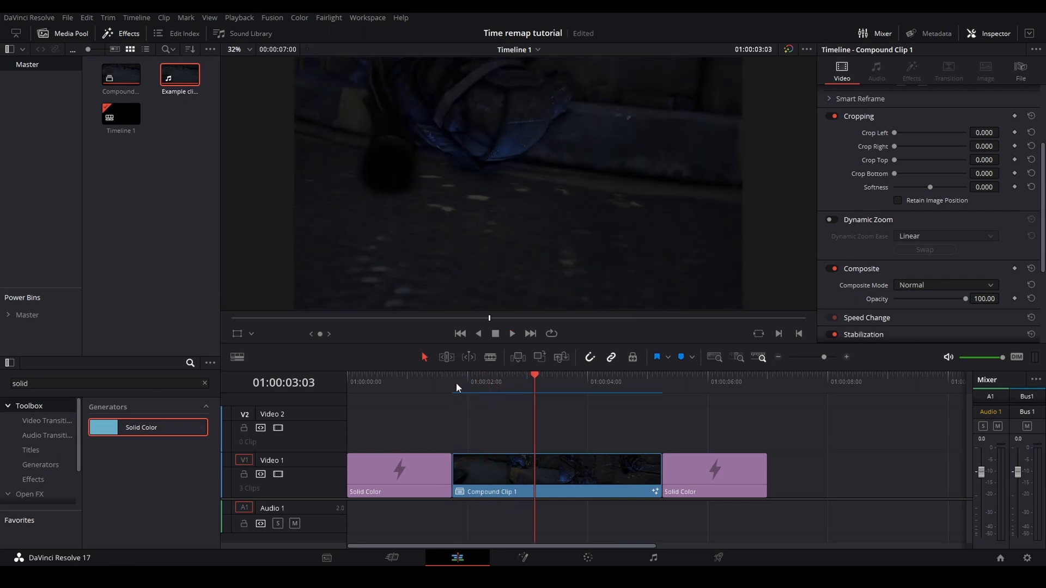
pyautogui.click(511, 333)
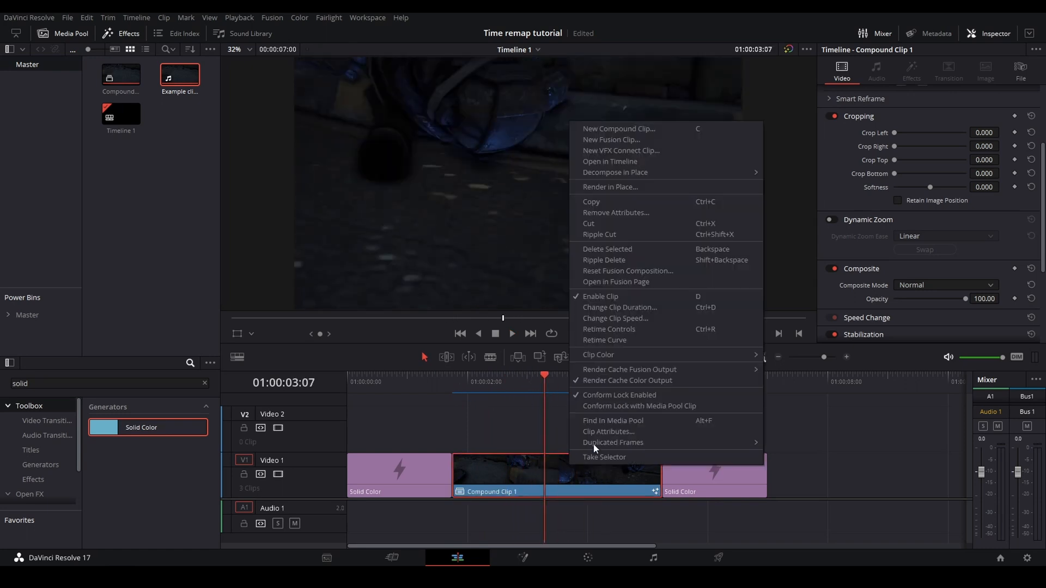
pyautogui.click(615, 281)
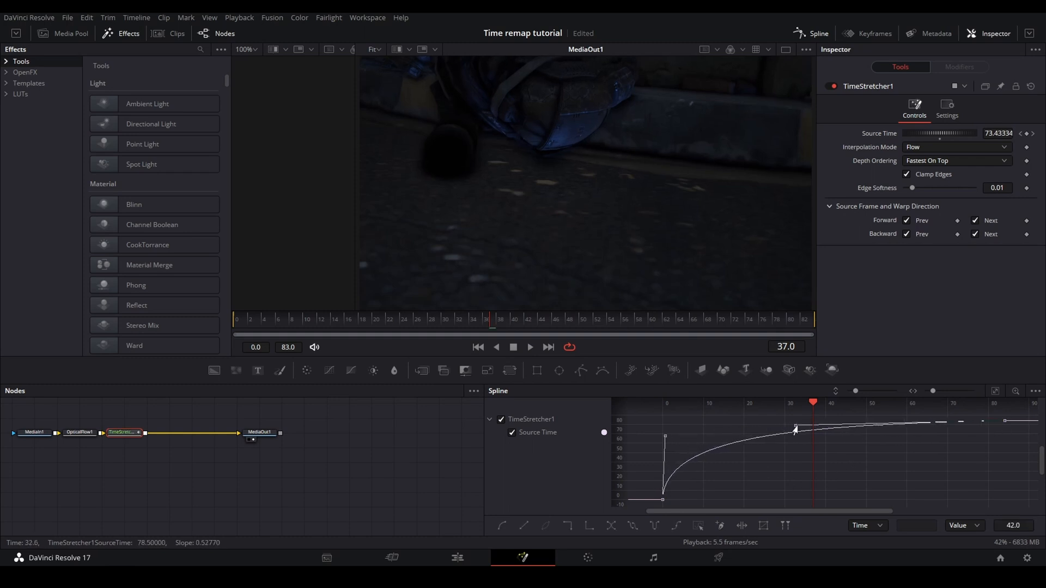
# Step: Nudge a Source Time keyframe to ease the curve and return to the Edit page
pyautogui.moveTo(796, 429); pyautogui.dragTo(804, 424)
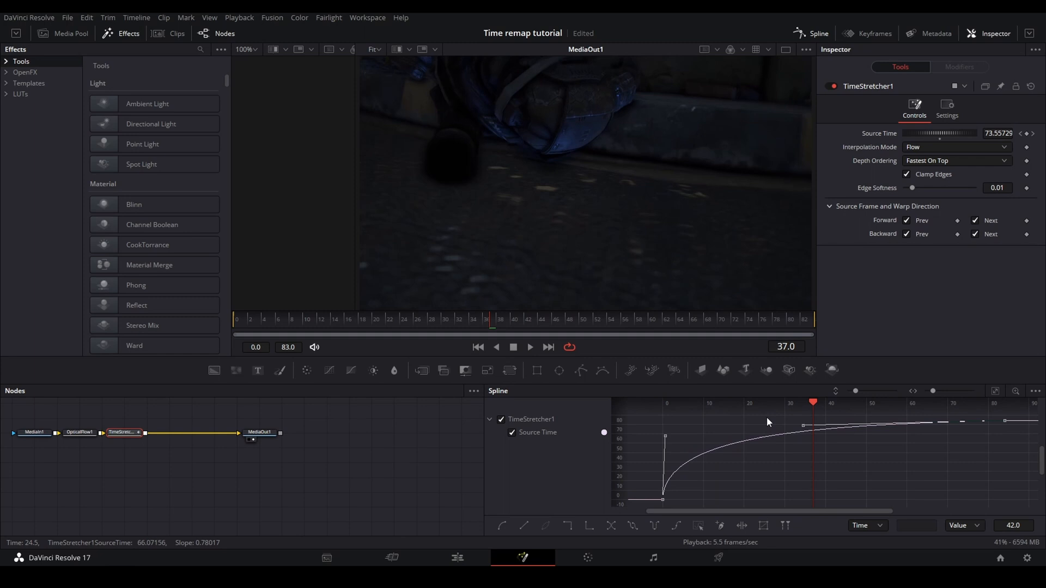
pyautogui.click(457, 558)
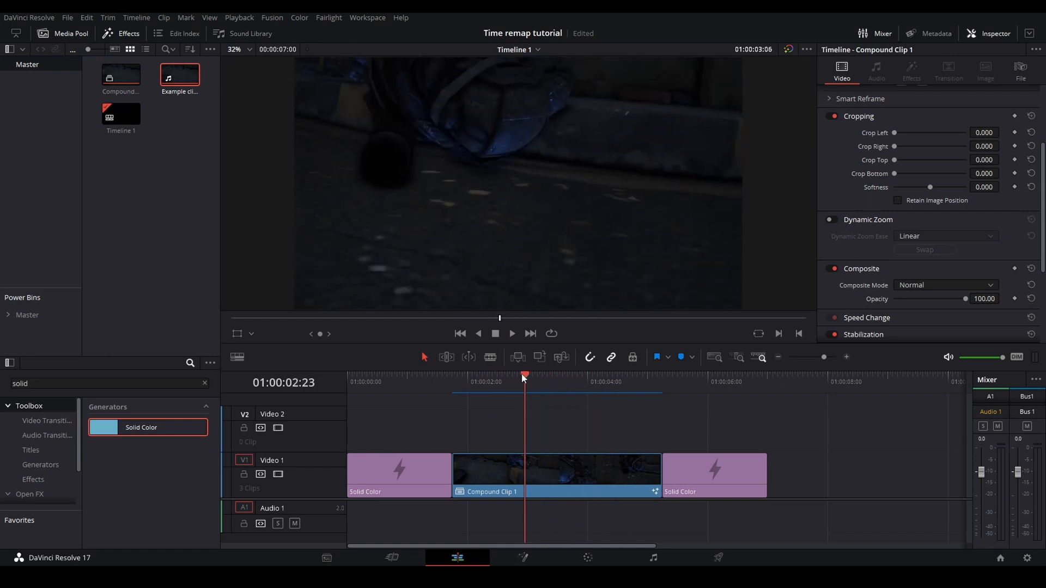
pyautogui.click(511, 334)
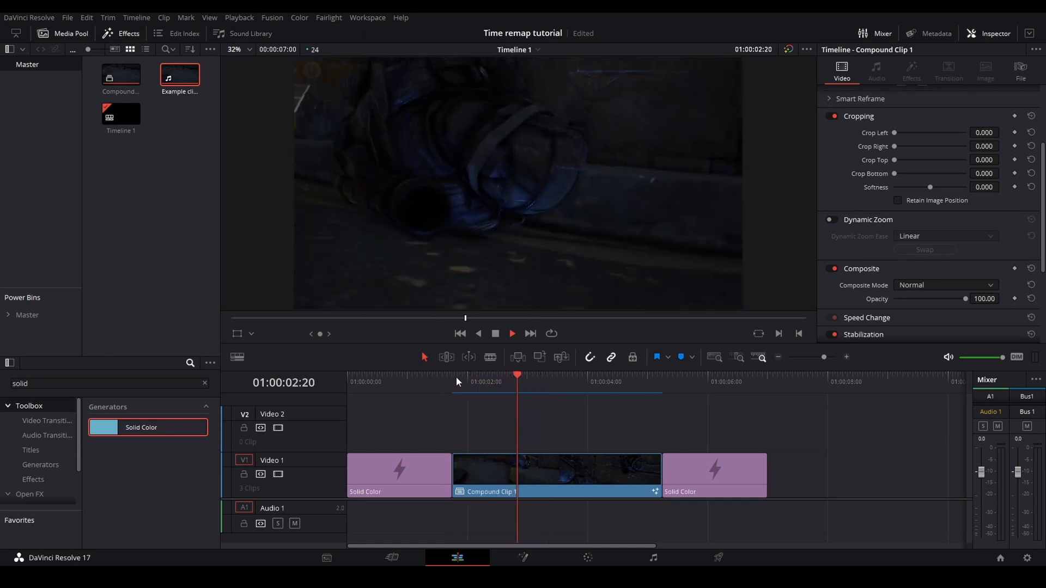
# Step: Scrub and play back the retimed Compound Clip 1 to check its motion
pyautogui.moveTo(517, 375); pyautogui.dragTo(504, 375)
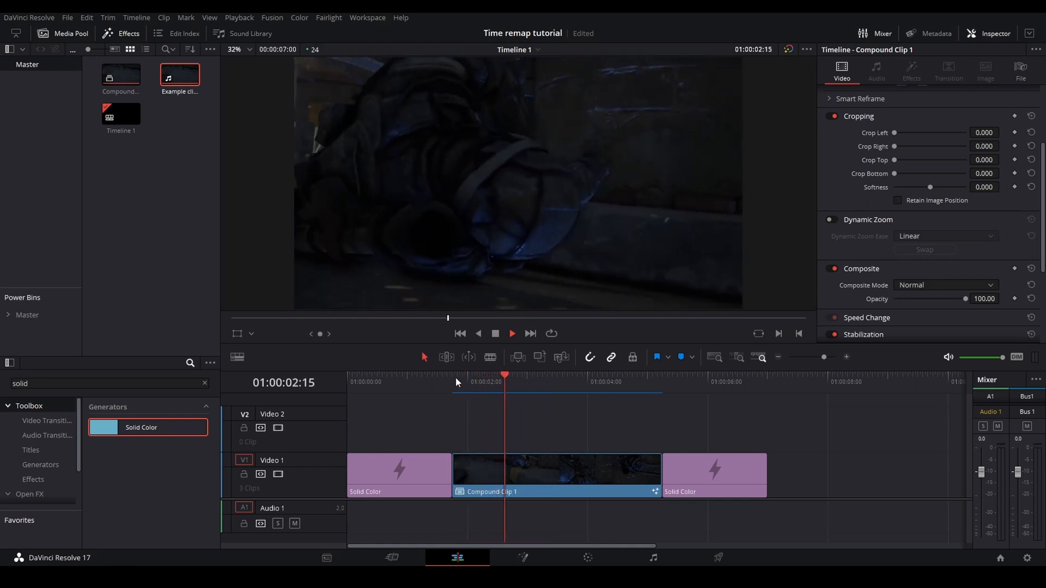
pyautogui.click(512, 376)
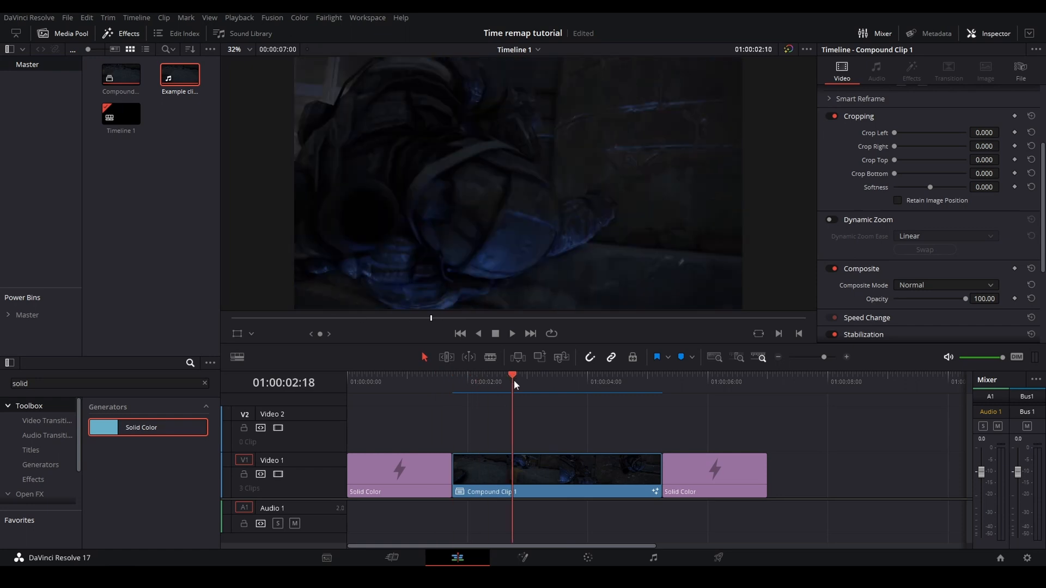
pyautogui.click(521, 558)
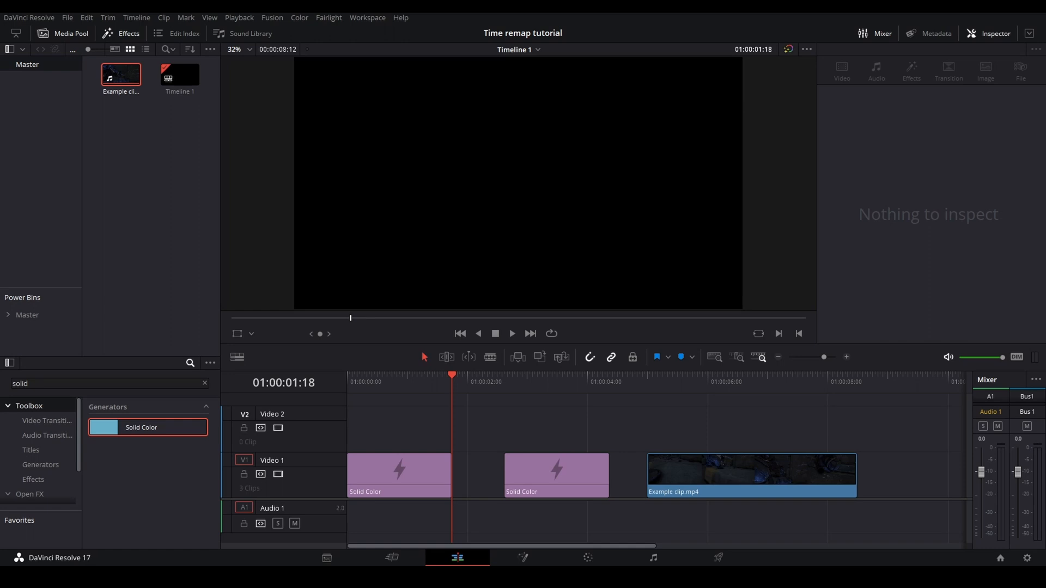
pyautogui.moveTo(502, 418)
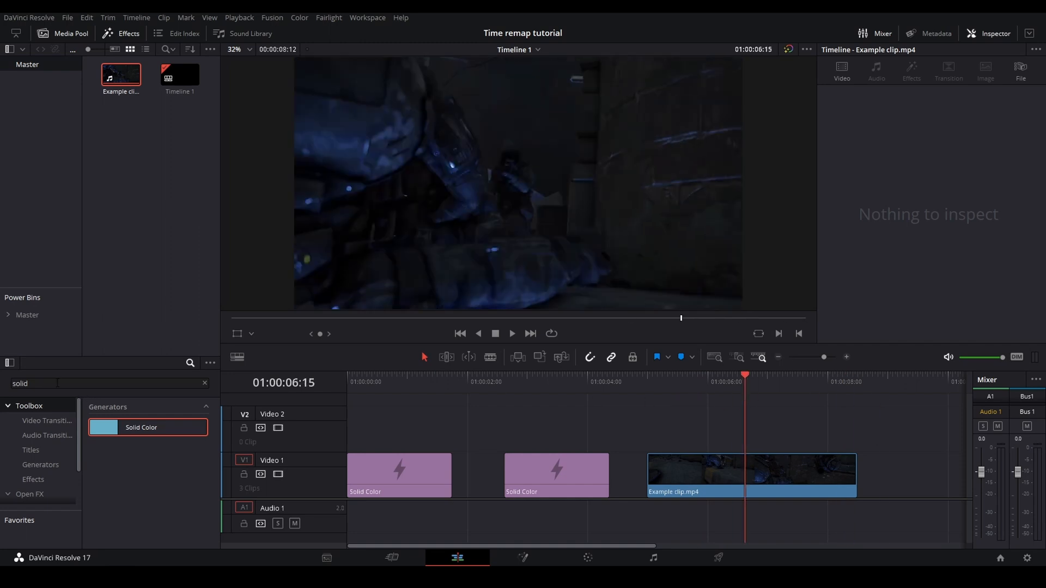
# Step: Drag a Fusion Composition into the gap between the Solid Color clips and select Example clip.mp4
pyautogui.write('fusio')
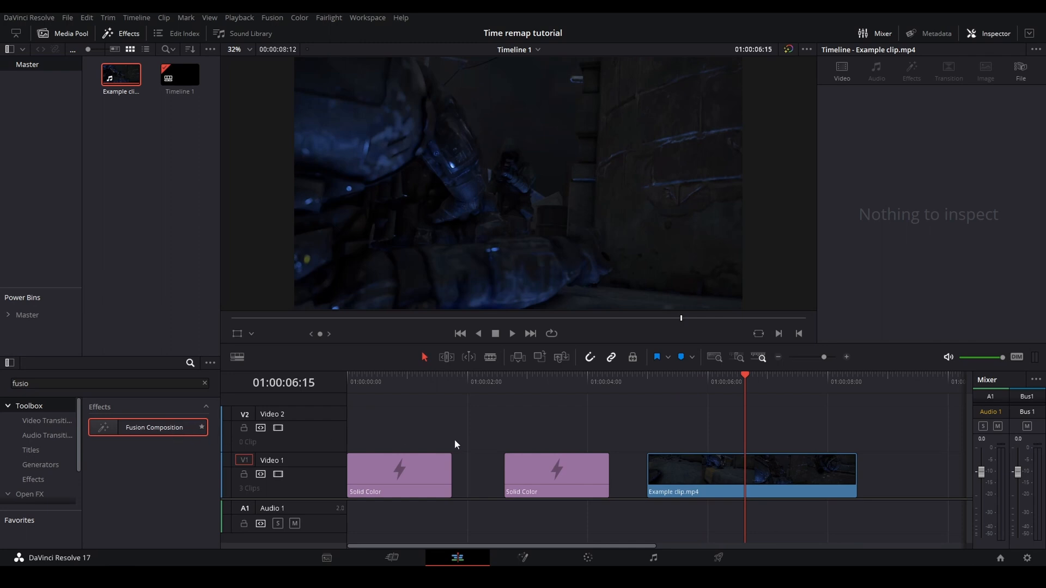
pyautogui.moveTo(147, 427); pyautogui.dragTo(484, 427)
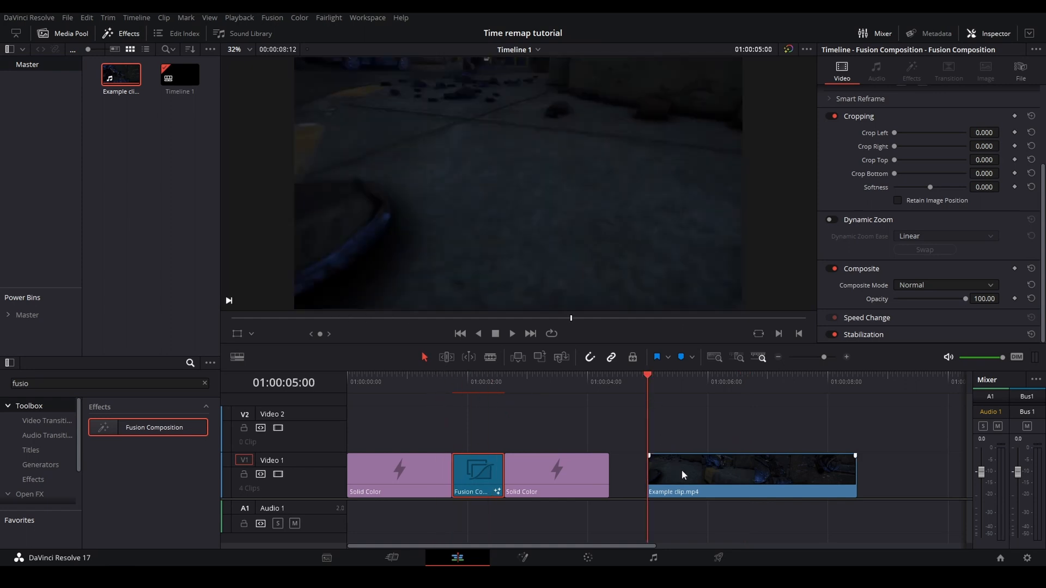
pyautogui.click(750, 475)
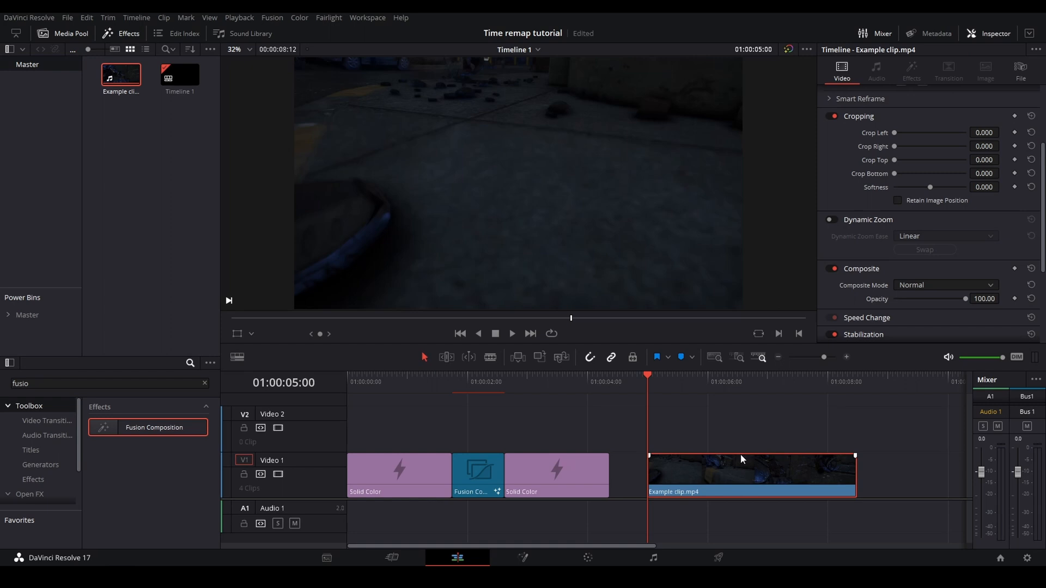
# Step: Make Example clip.mp4 into a compound clip named 'Clip Retime'
pyautogui.rightClick(741, 459)
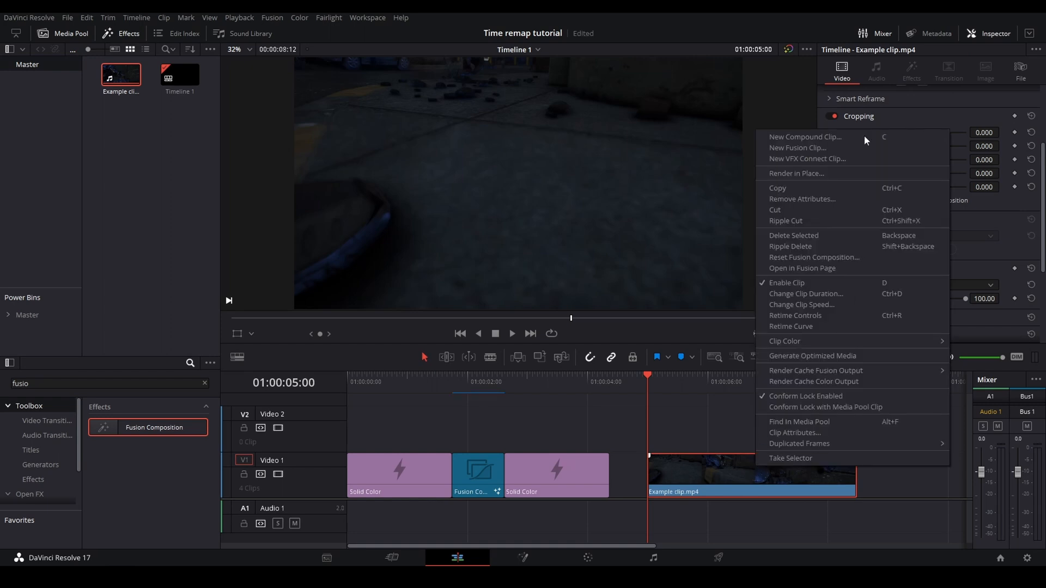
pyautogui.click(804, 138)
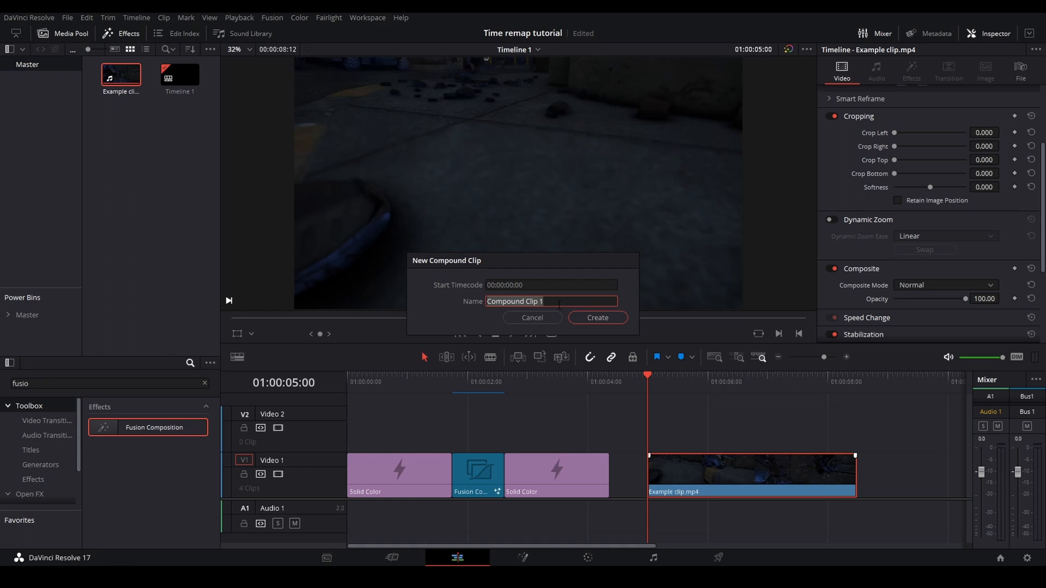
pyautogui.write('Clip Retime')
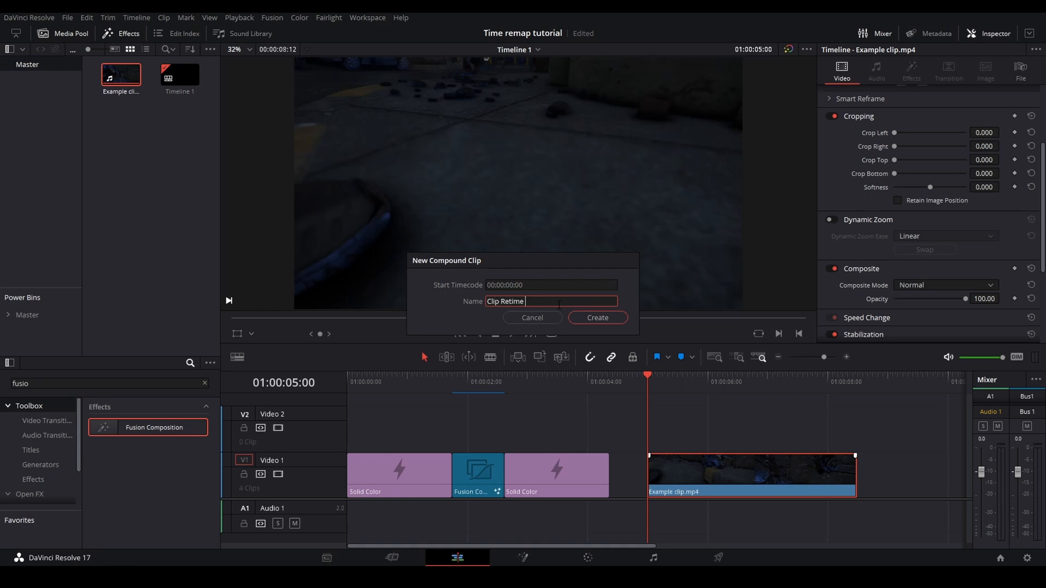
pyautogui.click(596, 317)
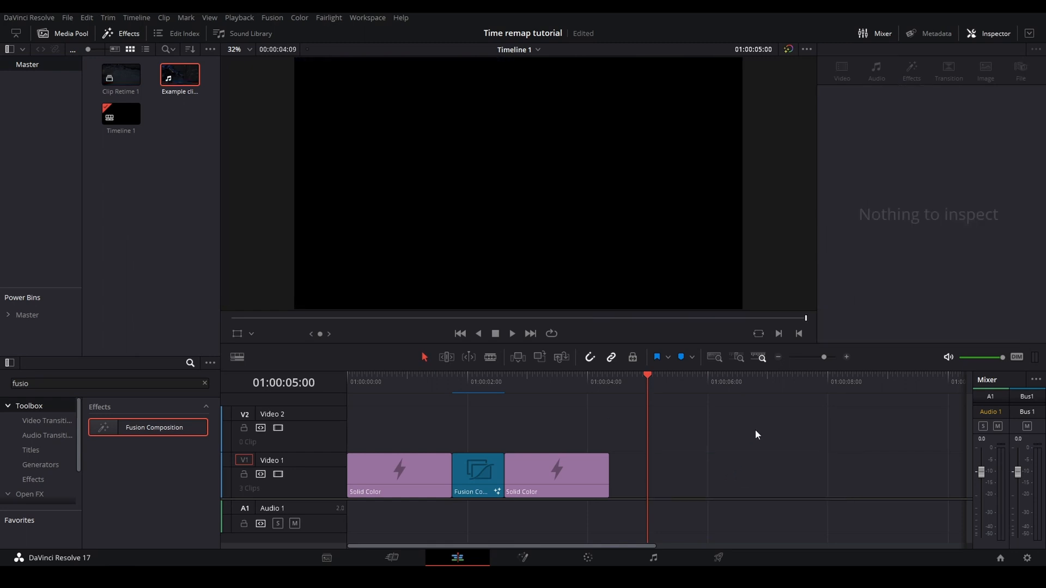
# Step: Bring the Fusion Composition clip into the Fusion page
pyautogui.rightClick(477, 474)
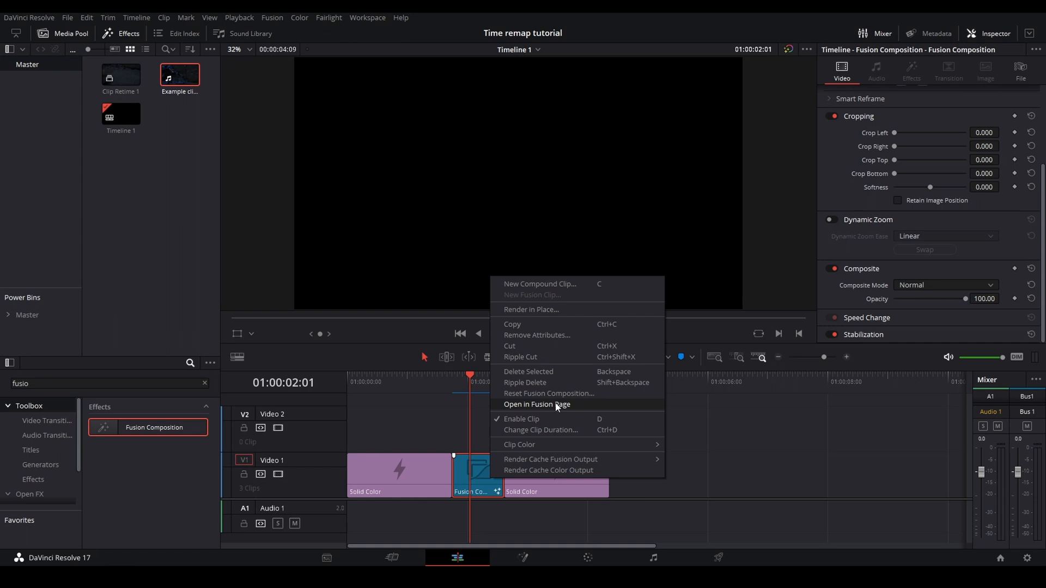
pyautogui.click(536, 404)
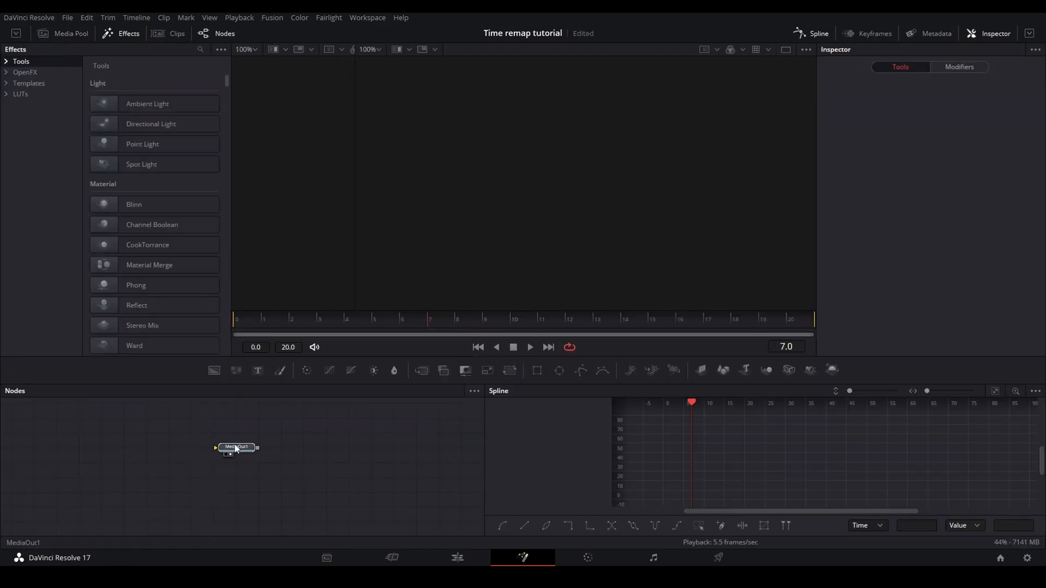
# Step: Load the Clip Retime 1 compound clip from the Media Pool into the Fusion comp
pyautogui.click(70, 34)
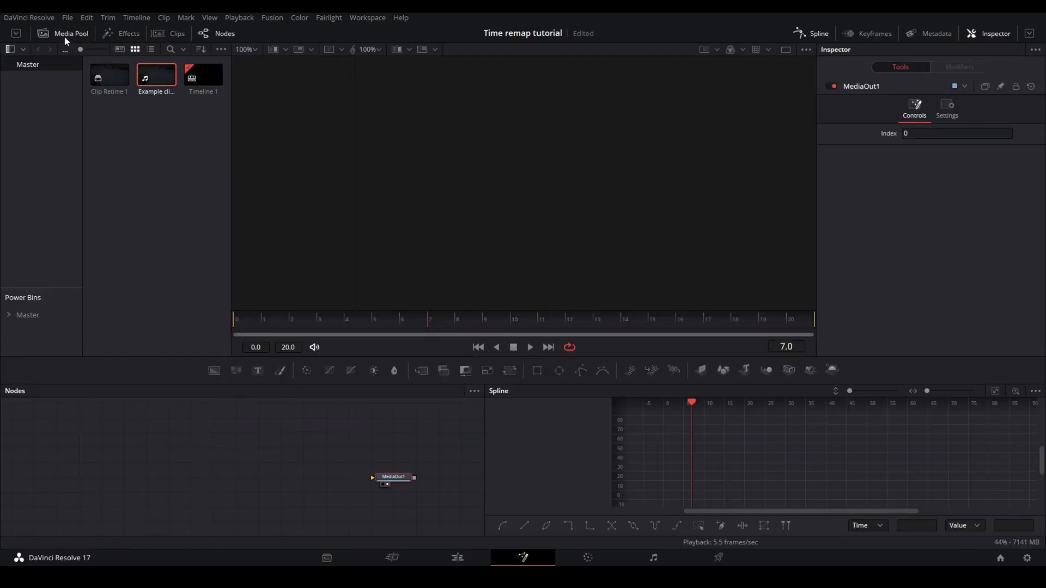
pyautogui.click(109, 75)
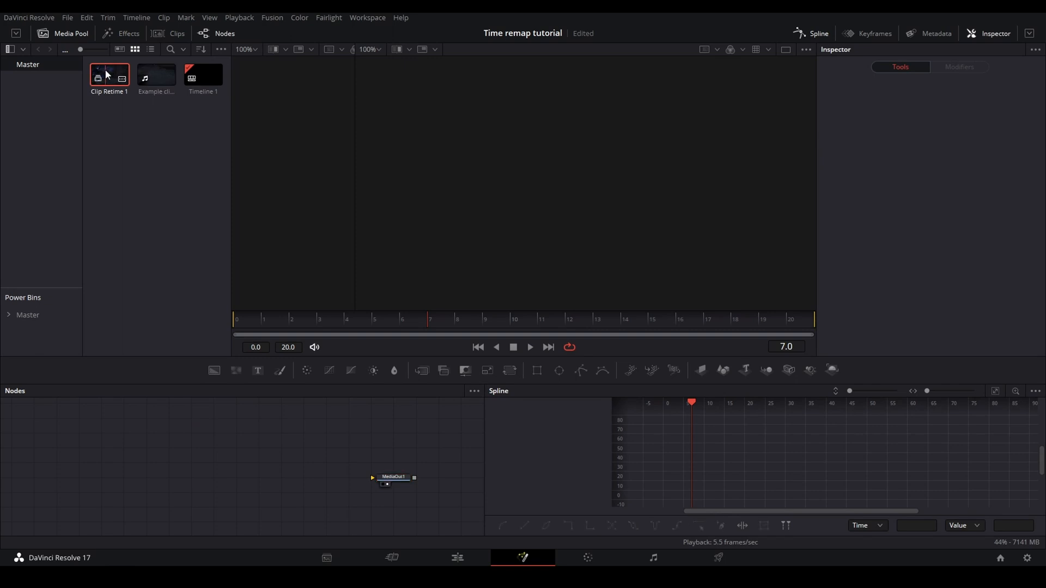
pyautogui.doubleClick(109, 74)
pyautogui.write('opt')
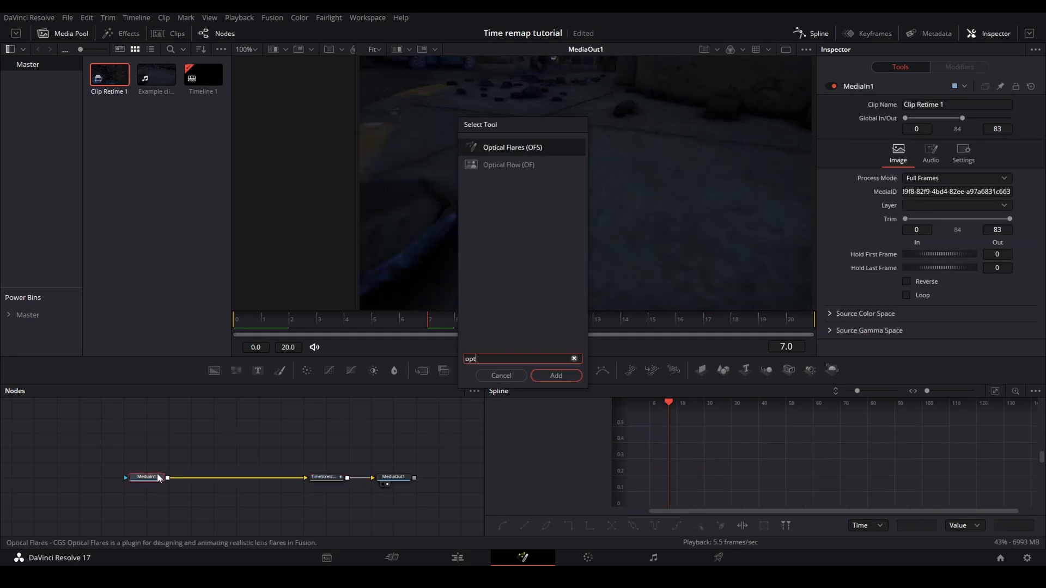
# Step: Expand OpticalFlow1's Advanced settings, then show MediaIn1 and TimeStretcher1 Source Time controls
pyautogui.click(554, 375)
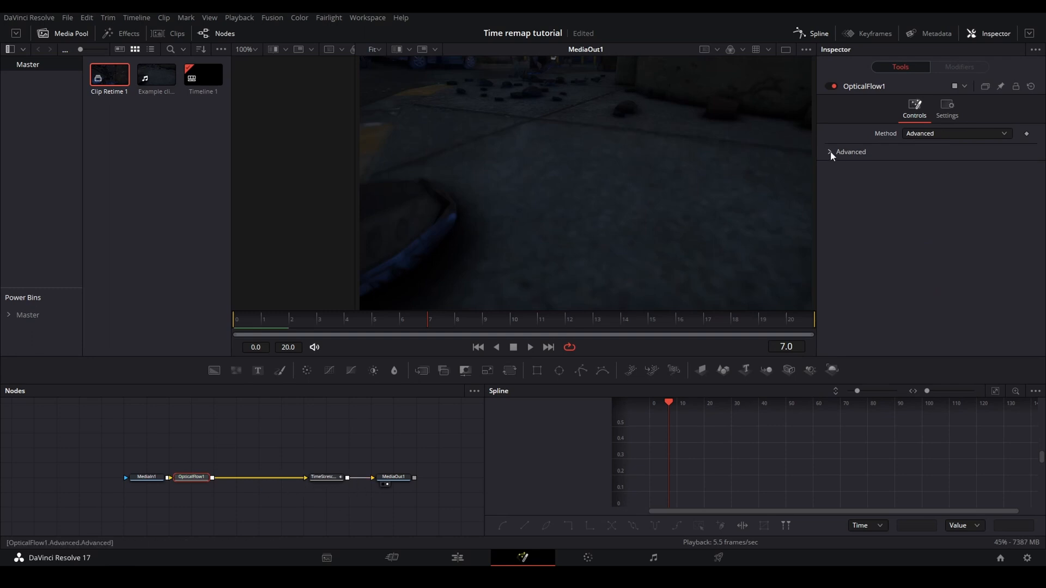
pyautogui.click(830, 152)
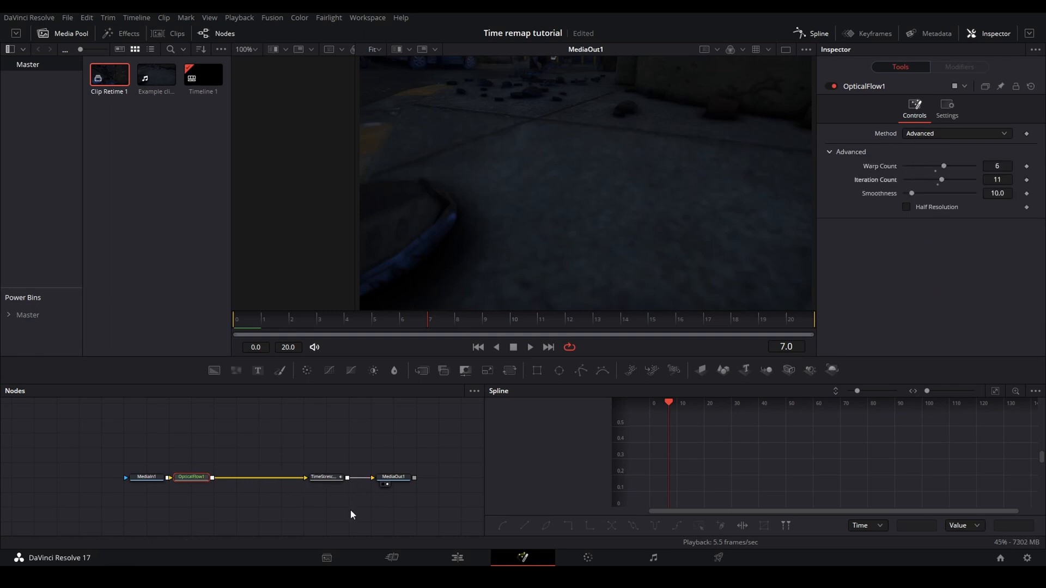
pyautogui.click(145, 477)
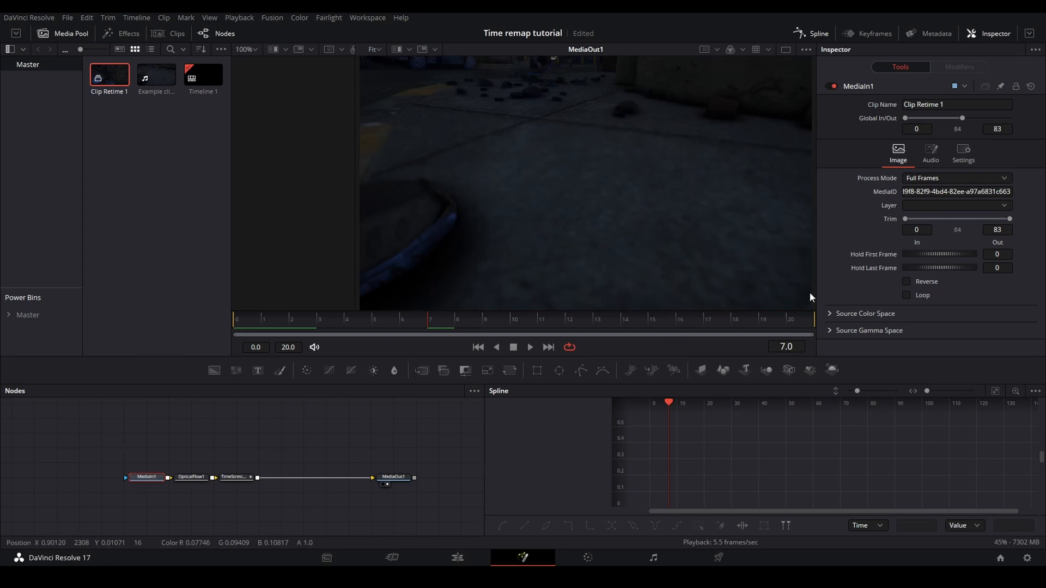
pyautogui.click(235, 477)
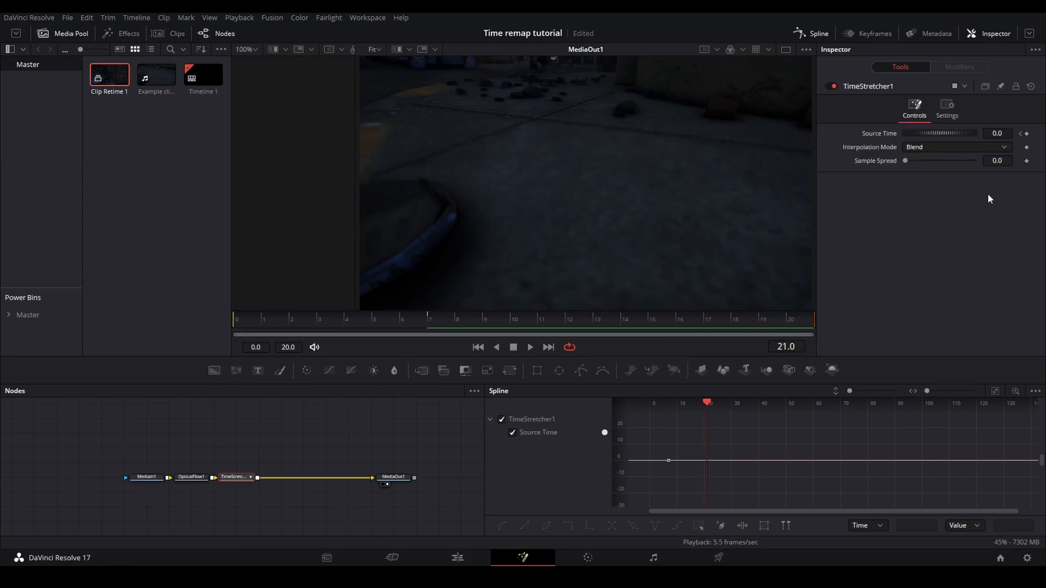
# Step: Keyframe Source Time at frame 0 and scrub frames 13, 15 and 7 to check the ramp
pyautogui.click(997, 133)
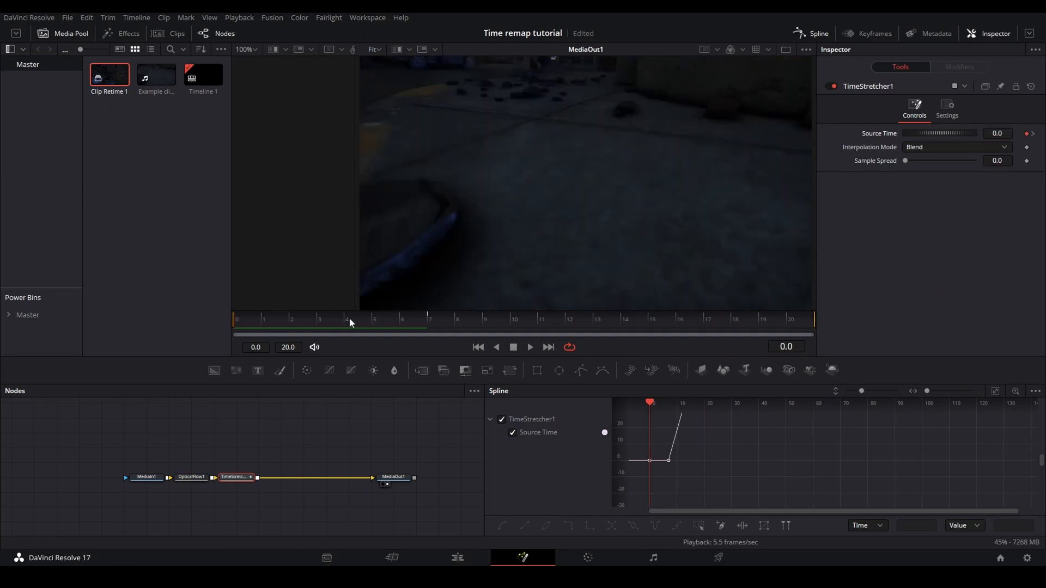
pyautogui.click(430, 328)
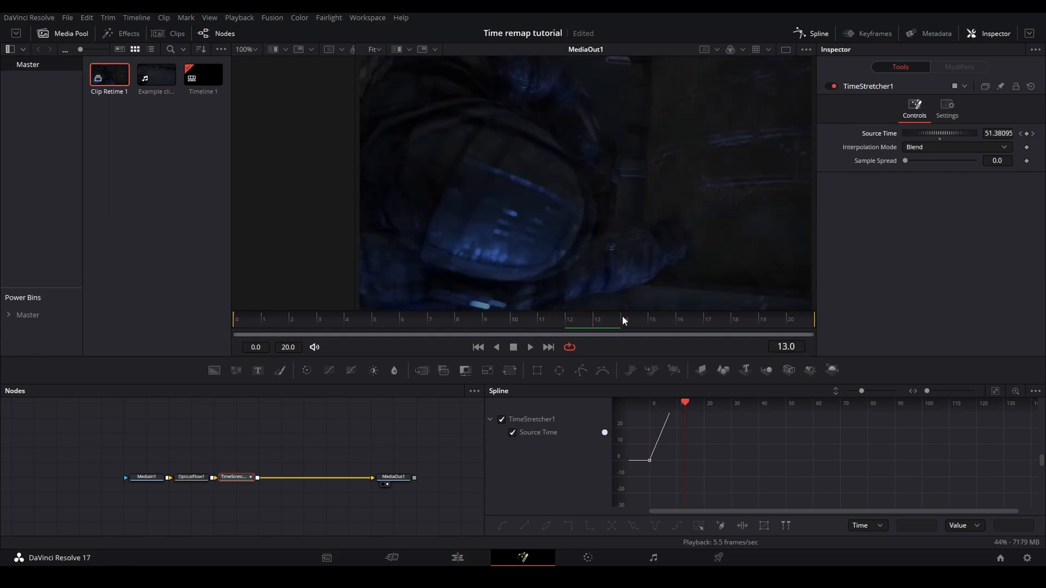
pyautogui.click(652, 327)
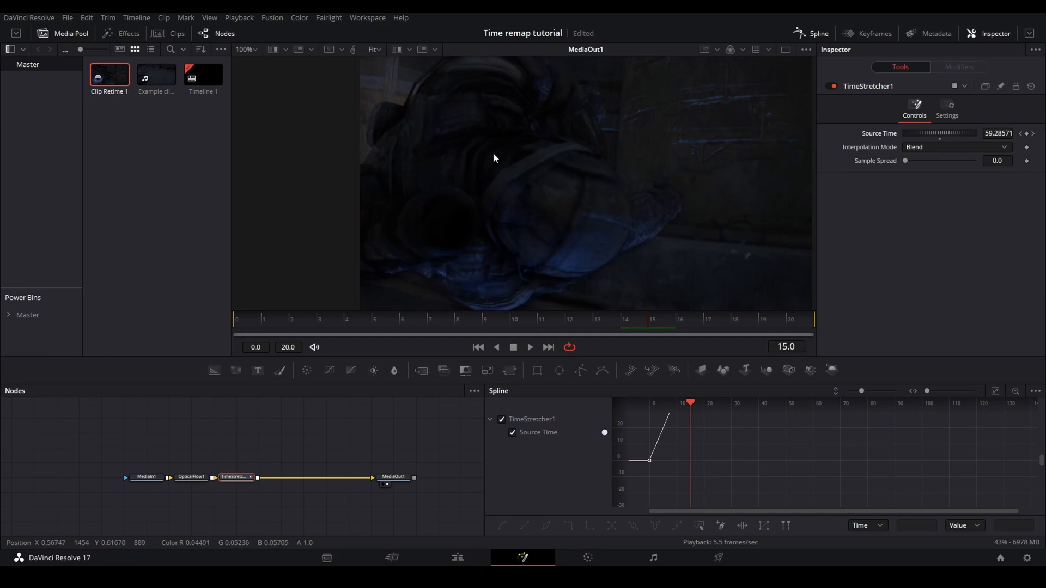
pyautogui.moveTo(474, 304)
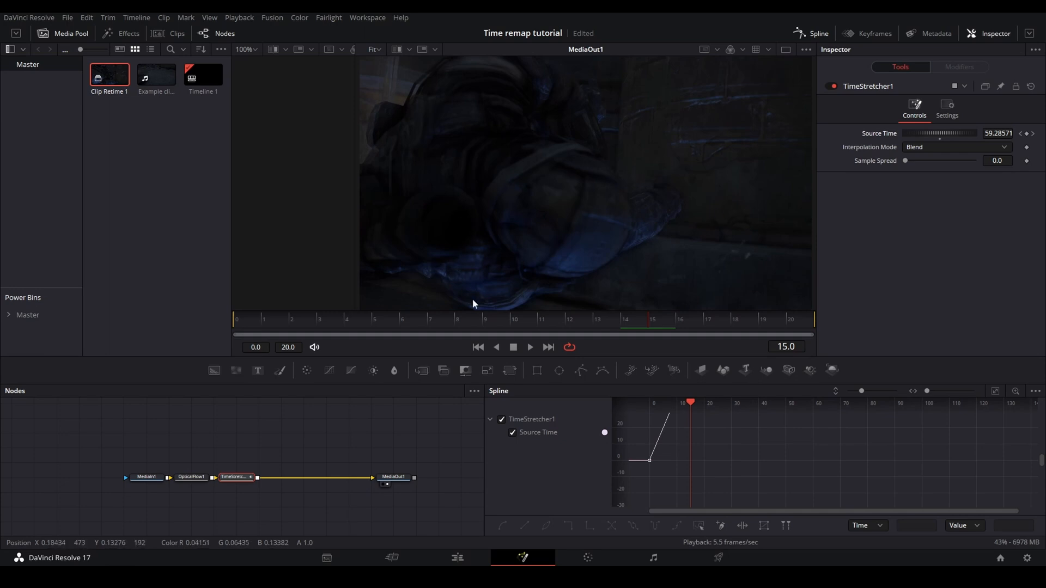
pyautogui.click(430, 327)
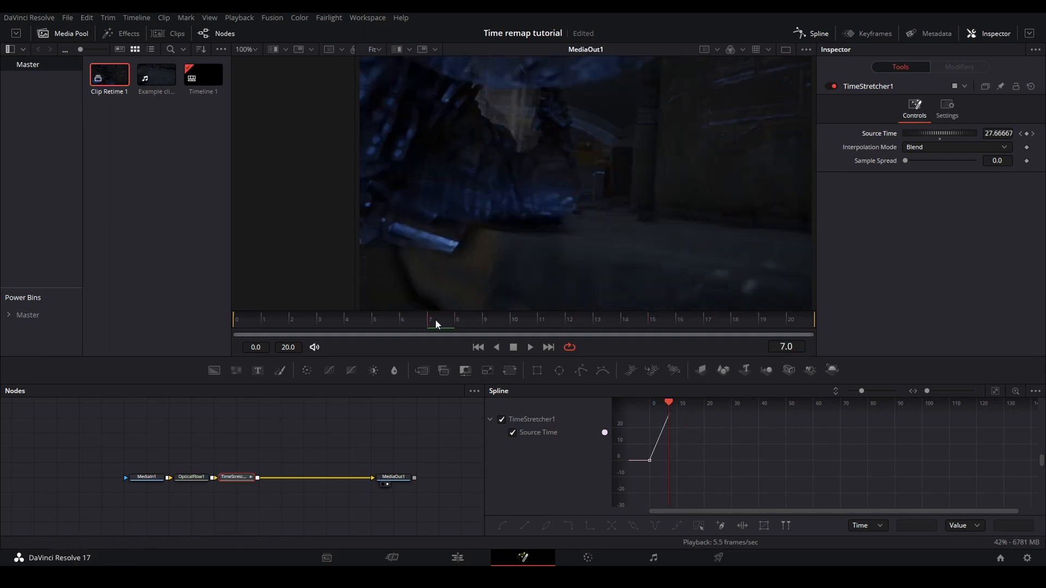
pyautogui.click(955, 147)
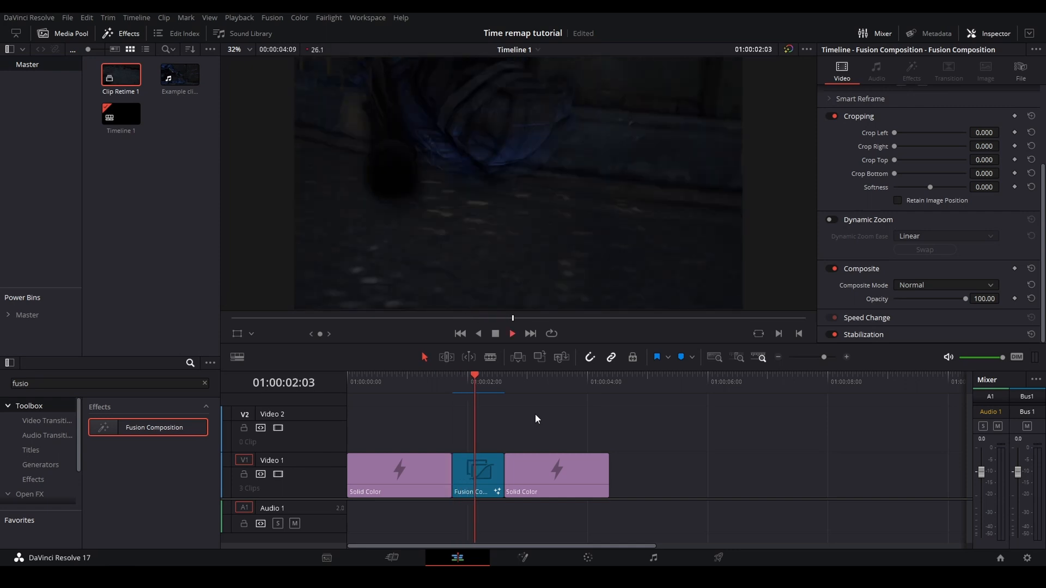
# Step: Drop Example clip.mp4 onto Video 1 after the Solid Color clips
pyautogui.click(452, 374)
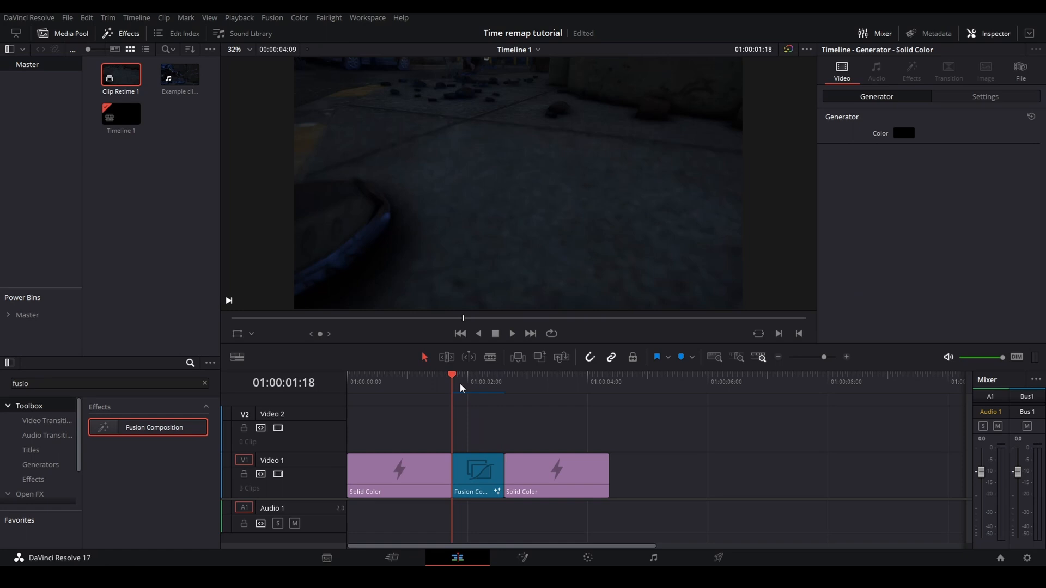
pyautogui.click(517, 381)
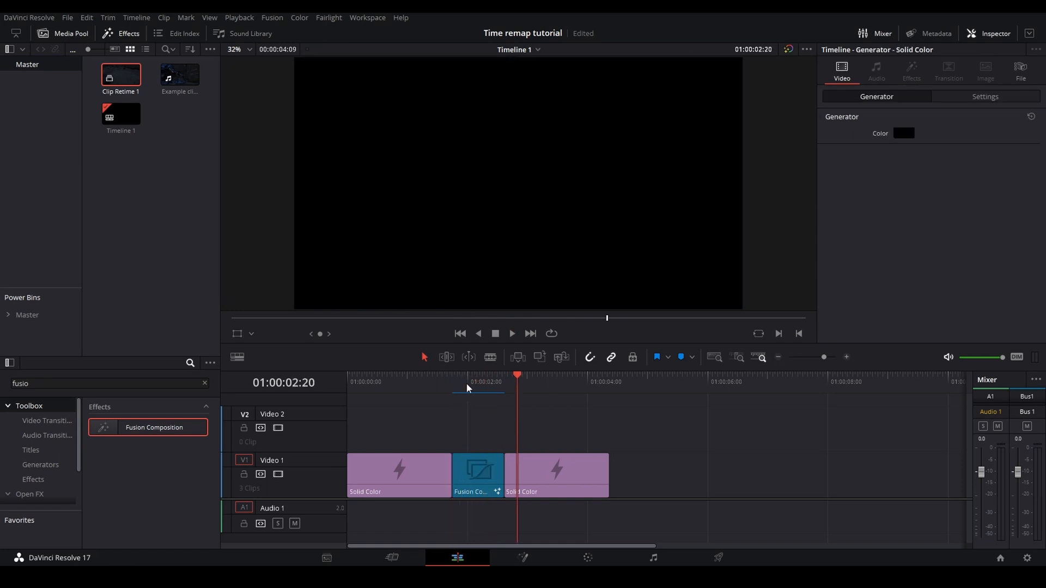
pyautogui.moveTo(513, 403)
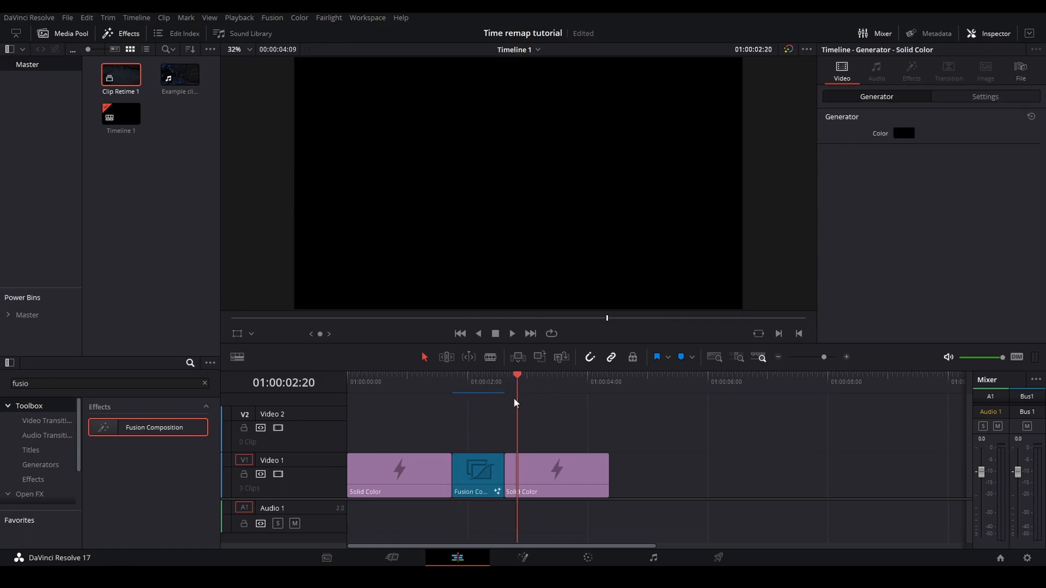
pyautogui.moveTo(180, 74); pyautogui.dragTo(654, 474)
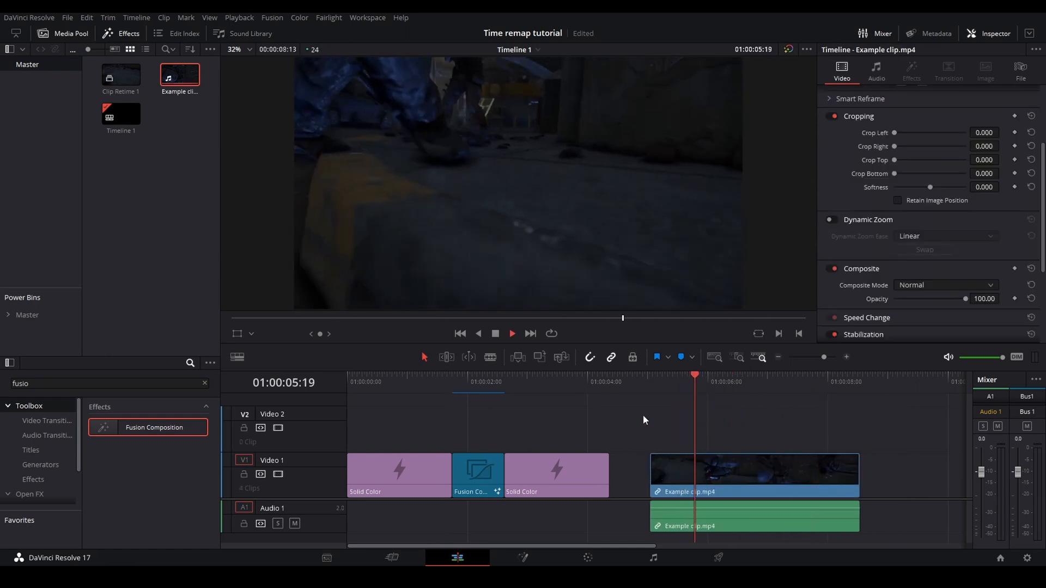
# Step: Scrub around 01:00:02:18 into the new clip and bring up the Fusion Composition's options
pyautogui.click(452, 382)
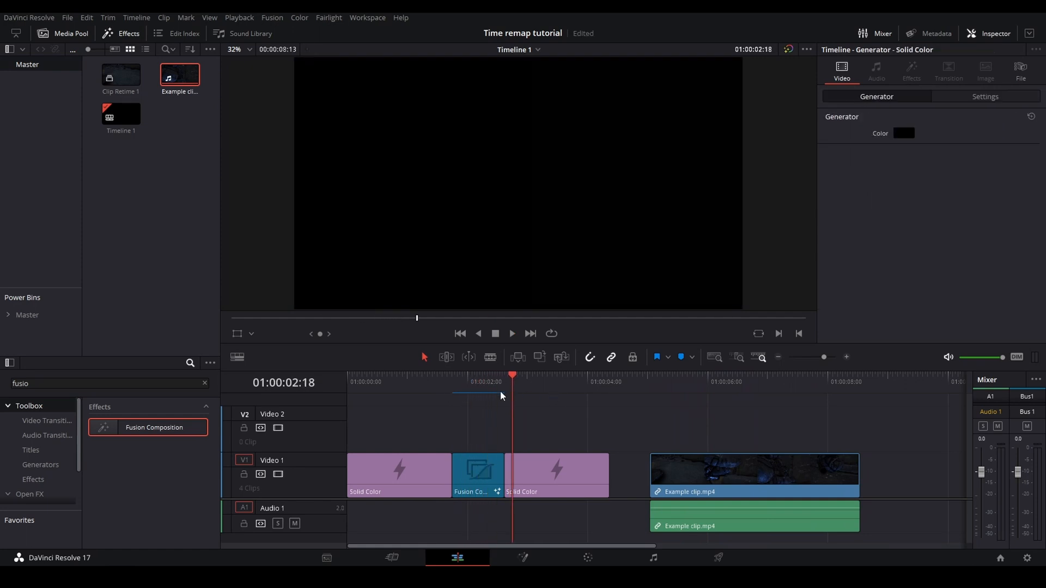
pyautogui.click(465, 375)
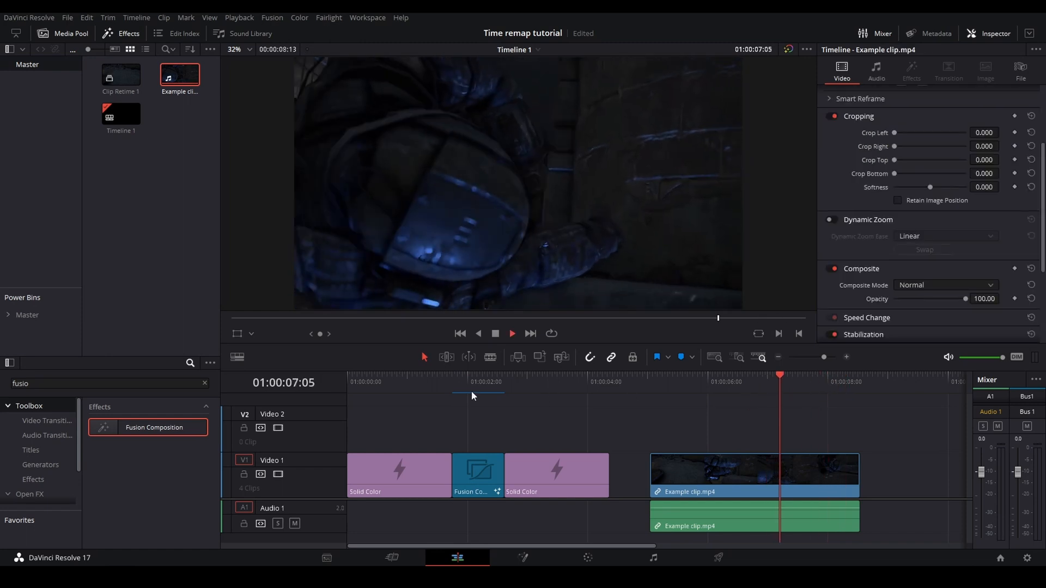
pyautogui.rightClick(476, 475)
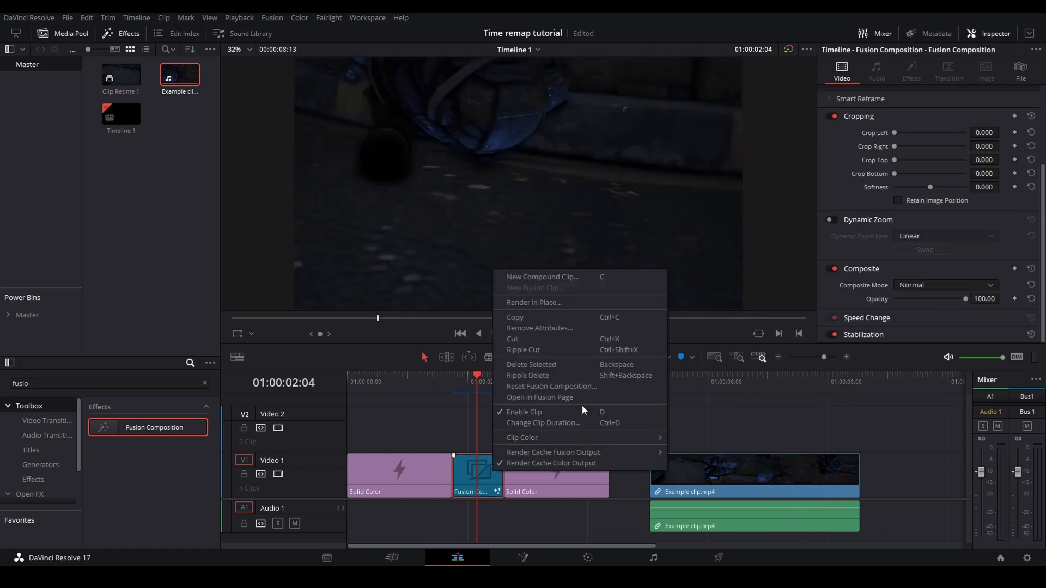
# Step: Remove the Fusion Composition and Solid Color clips, leaving Example clip.mp4 at the start
pyautogui.click(539, 396)
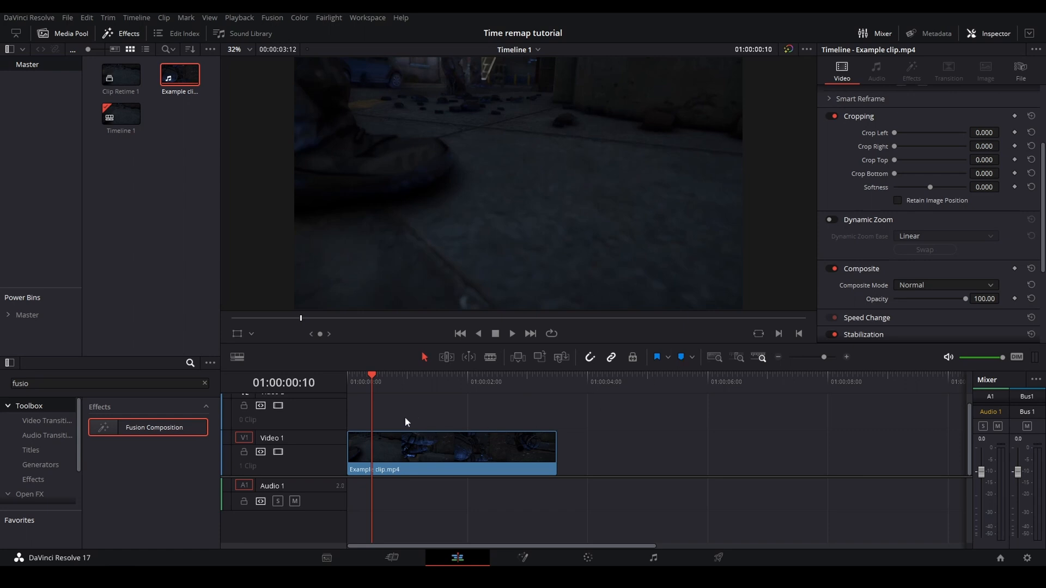
pyautogui.moveTo(385, 399)
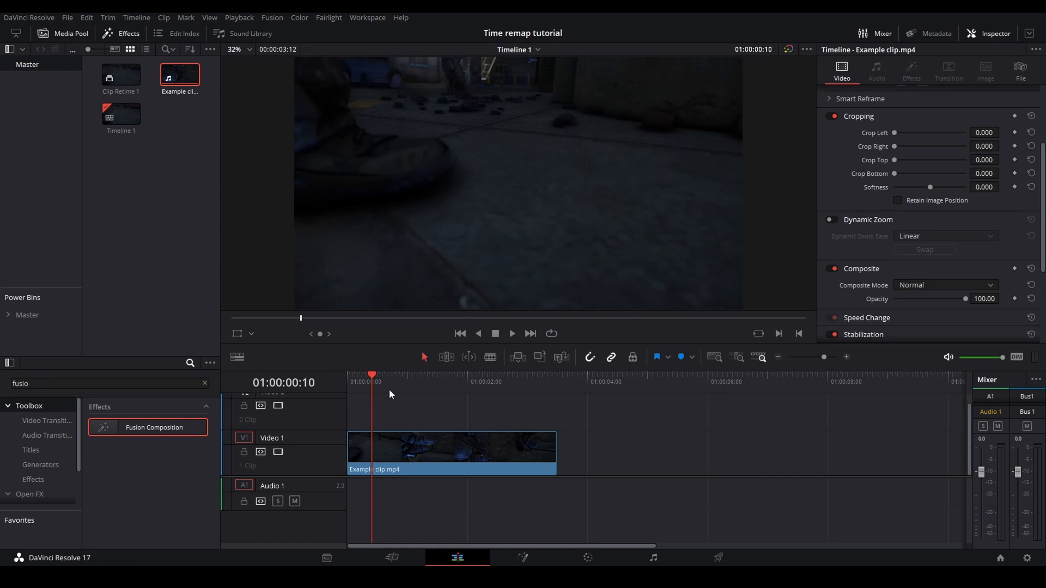
# Step: Add four markers over Example clip.mp4 and jump between them, ending near 01:00:01:16
pyautogui.click(420, 448)
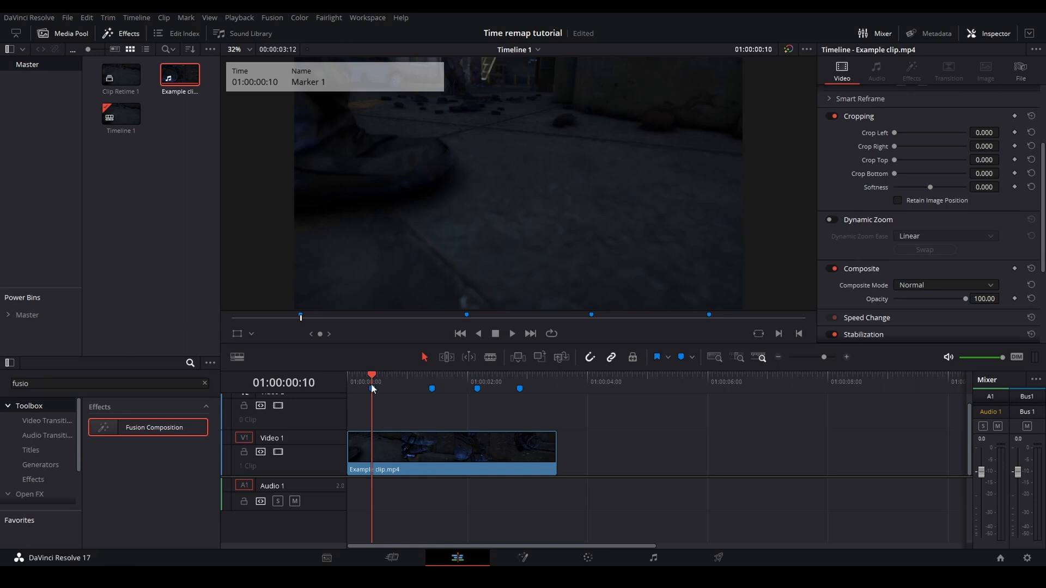
pyautogui.click(431, 389)
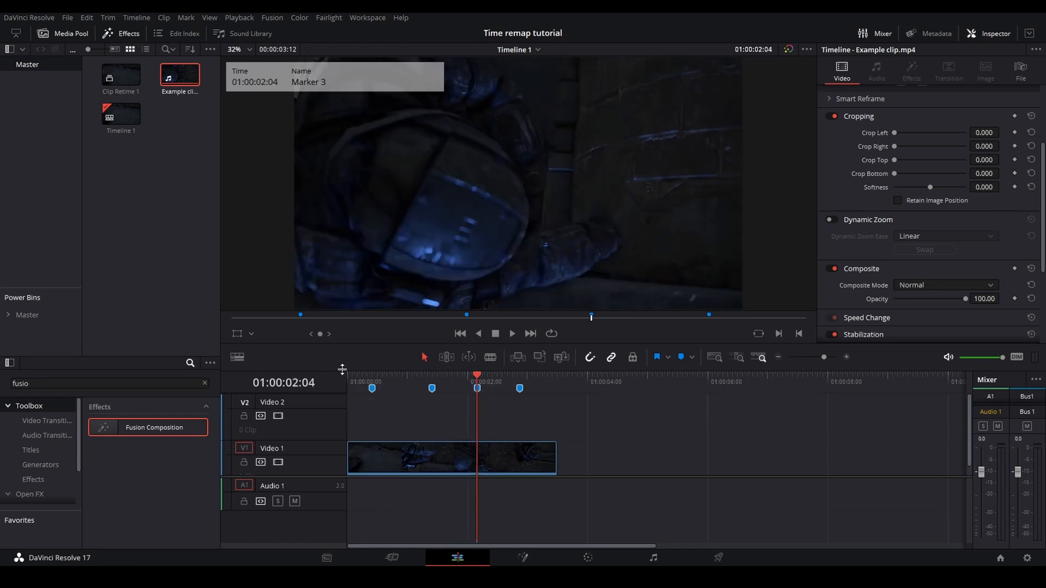
pyautogui.click(446, 376)
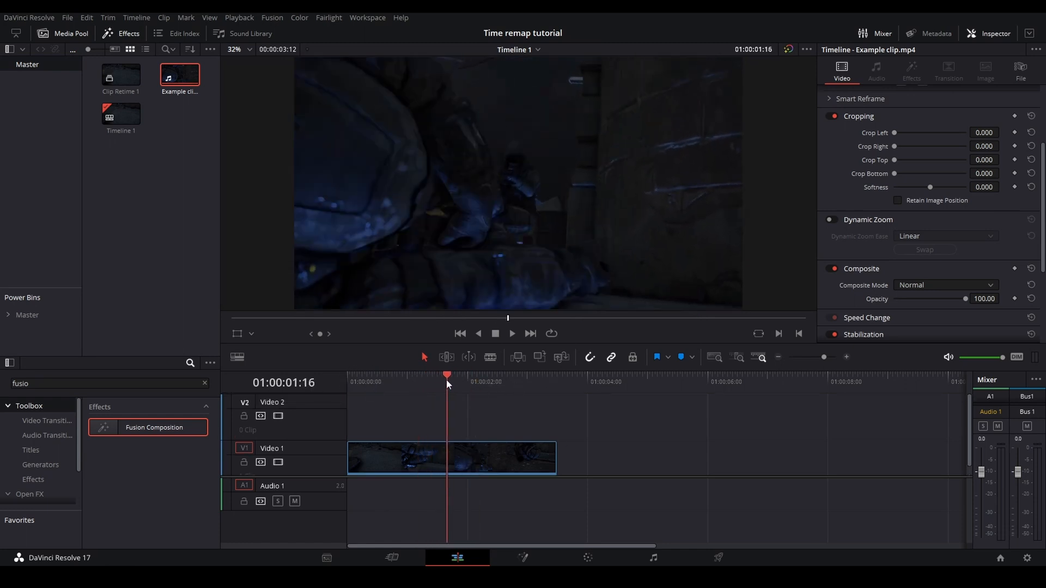
pyautogui.click(456, 457)
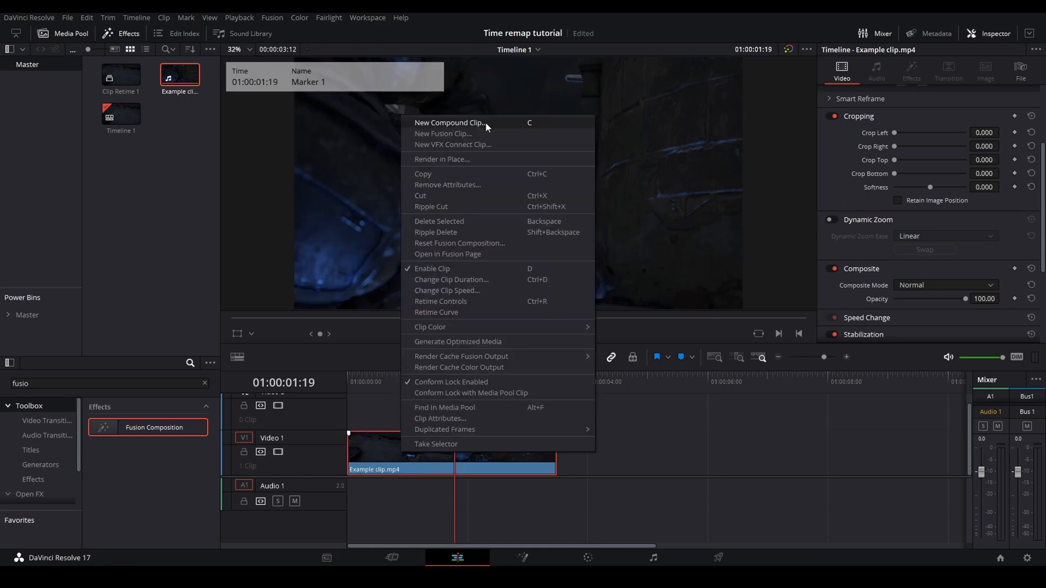
# Step: Turn Example clip.mp4 into Compound Clip 1, bring it into Fusion and reshape the Source Time curve
pyautogui.click(449, 123)
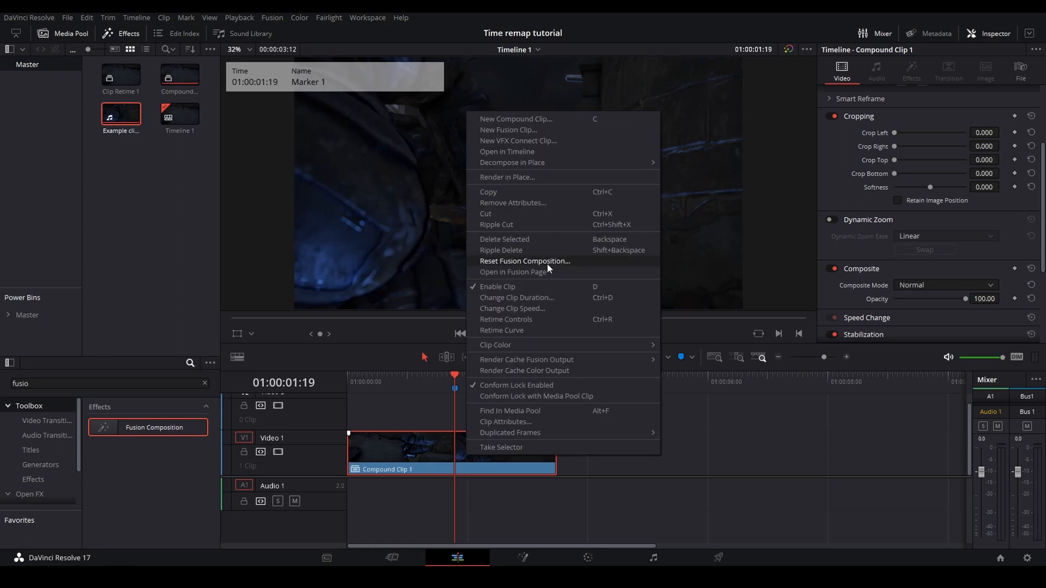
pyautogui.click(516, 273)
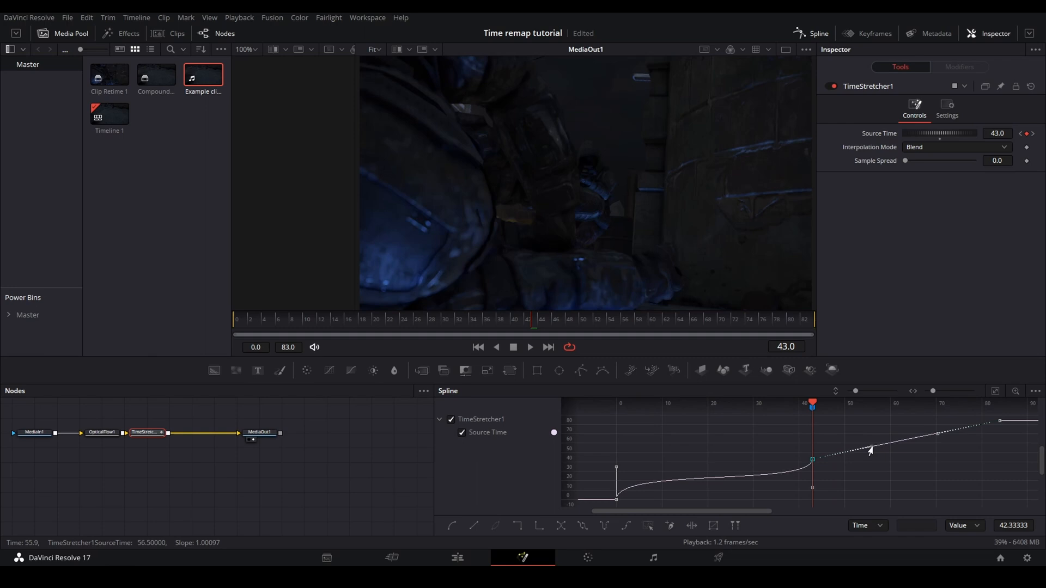
pyautogui.moveTo(870, 450); pyautogui.dragTo(812, 428)
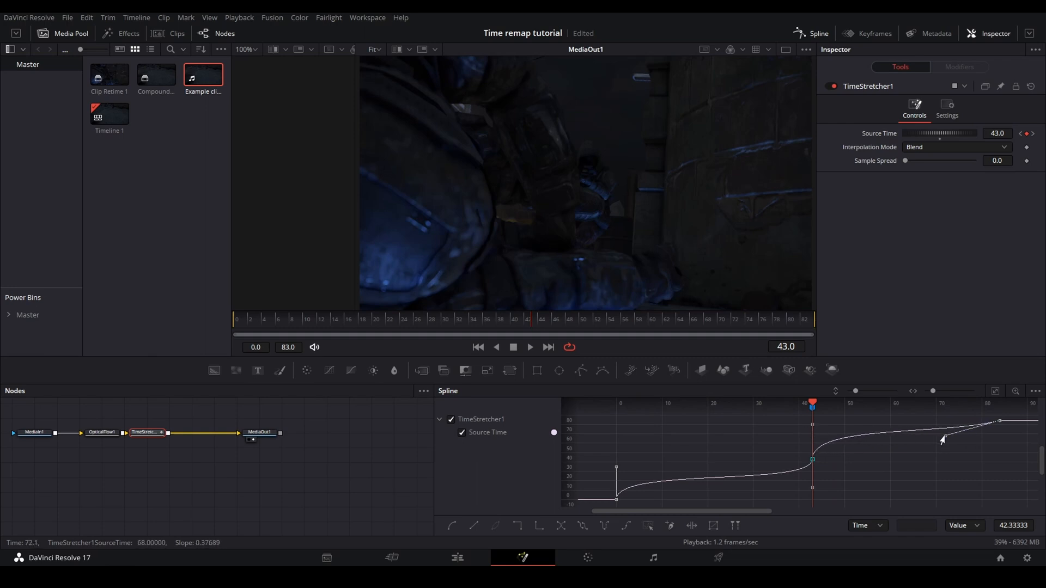
# Step: Switch the TimeStretcher interpolation mode from Blend to Flow and return to the edit timeline
pyautogui.click(956, 147)
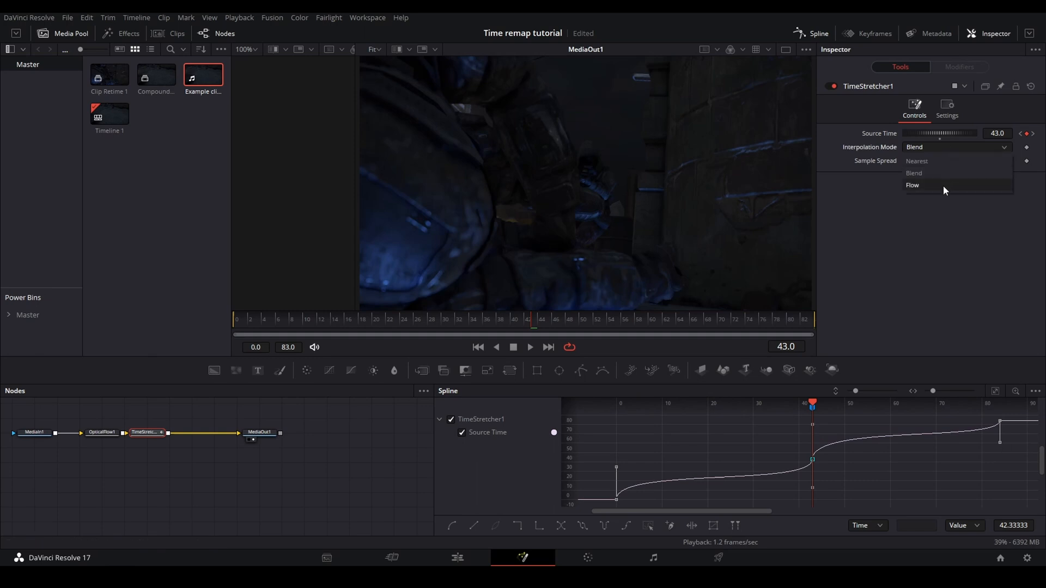
pyautogui.click(911, 185)
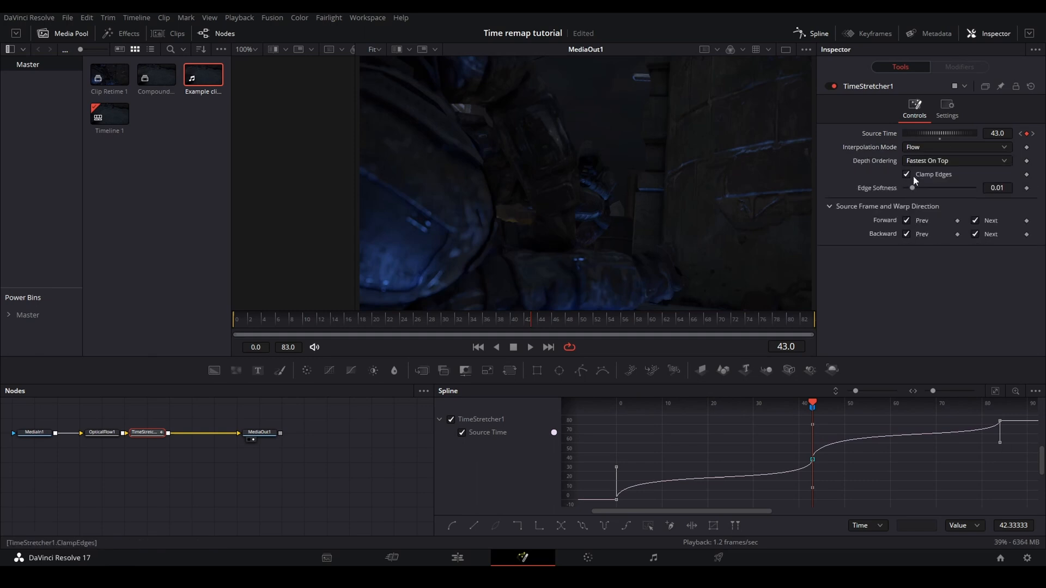
pyautogui.click(456, 558)
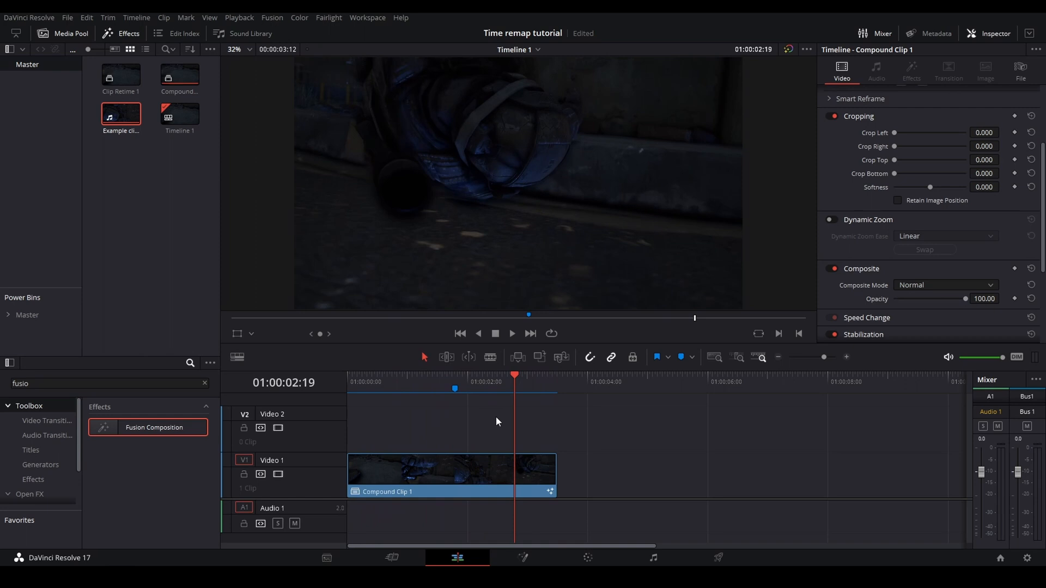
# Step: Bring up Compound Clip 1's options on the V1 track
pyautogui.rightClick(451, 474)
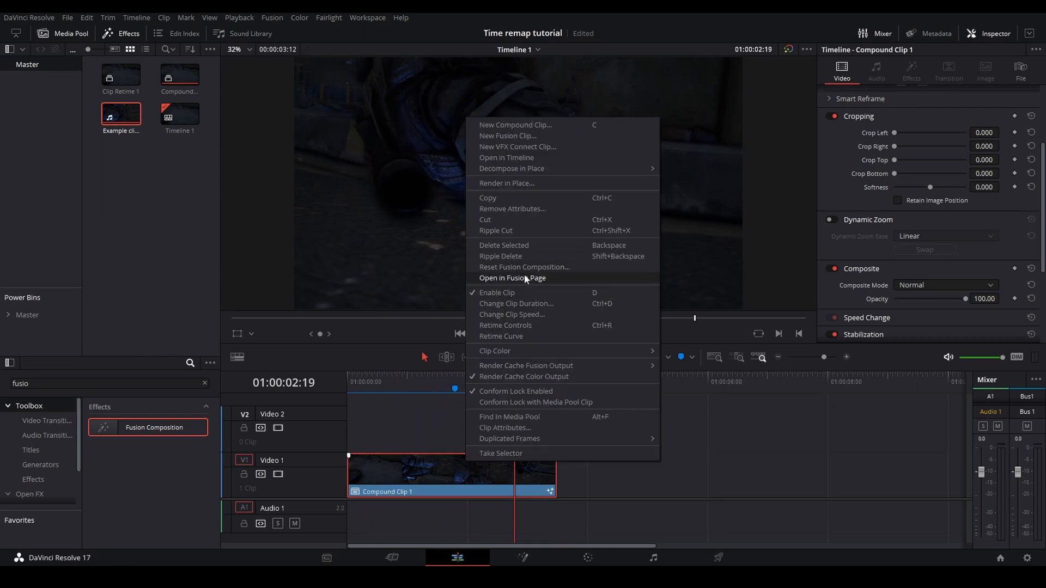
# Step: In Fusion, add a Source Time keyframe of 67 at frame 59
pyautogui.click(512, 277)
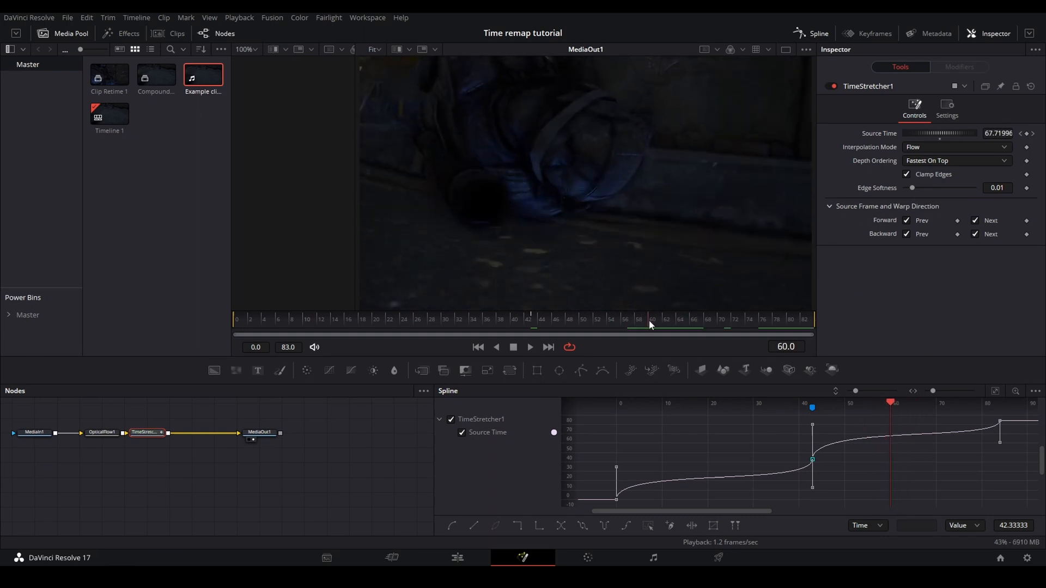
pyautogui.moveTo(652, 320); pyautogui.dragTo(638, 319)
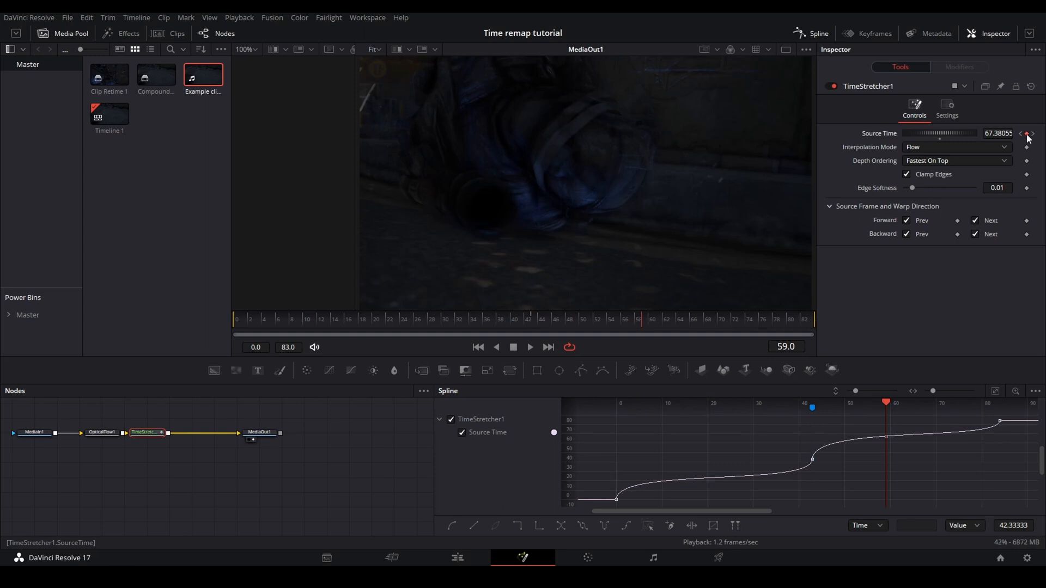
pyautogui.click(1026, 133)
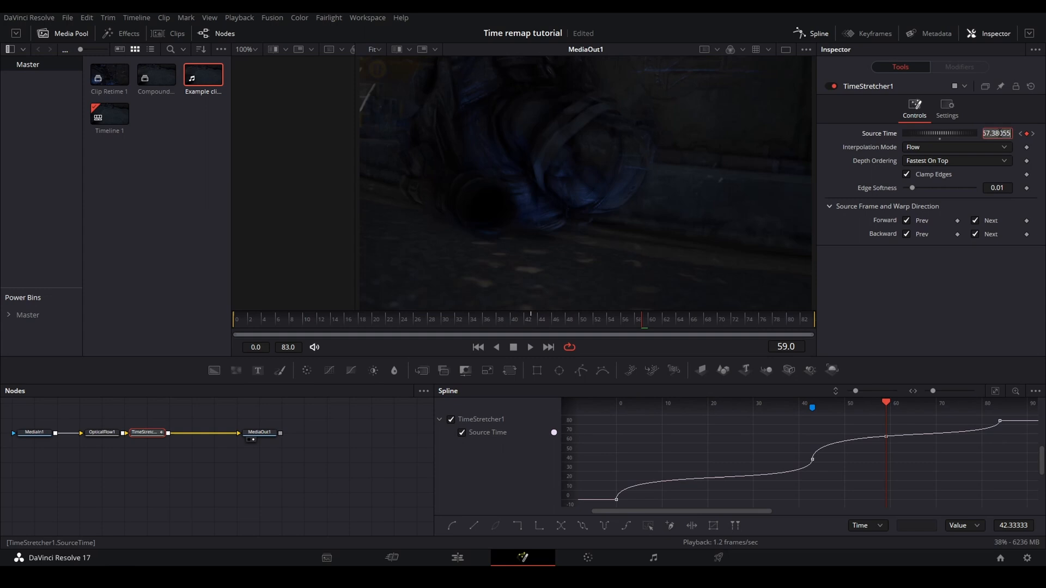
pyautogui.write('67')
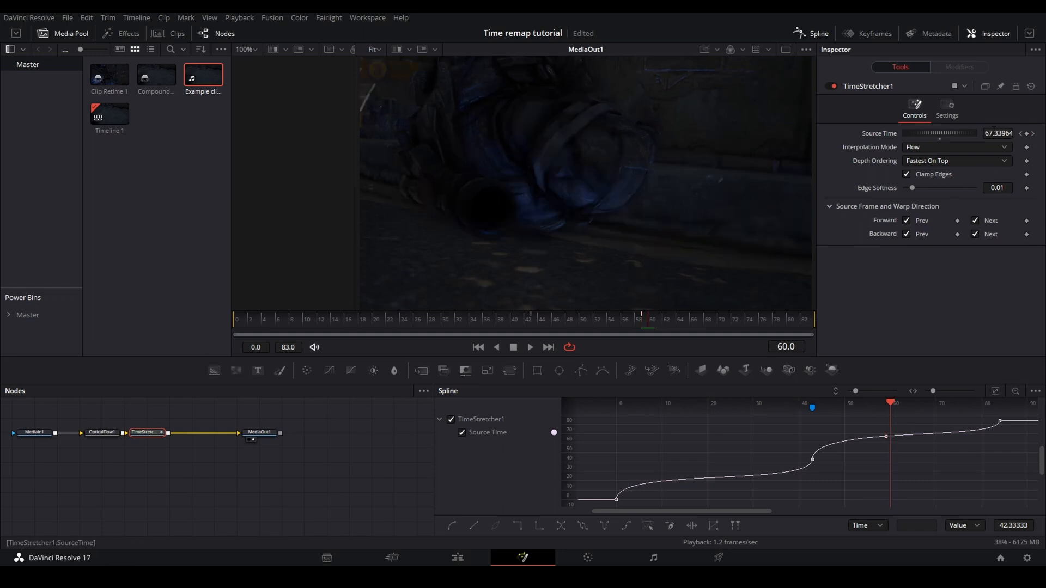
# Step: Set Source Time 68.0 at frame 60, check around frame 58 and return to the edit timeline
pyautogui.click(997, 133)
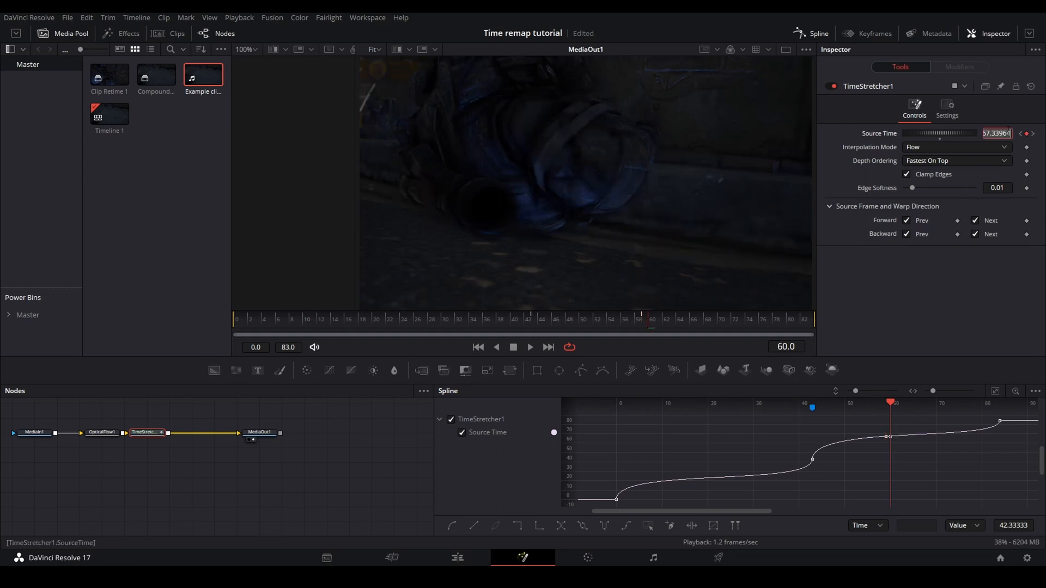
pyautogui.write('68.0')
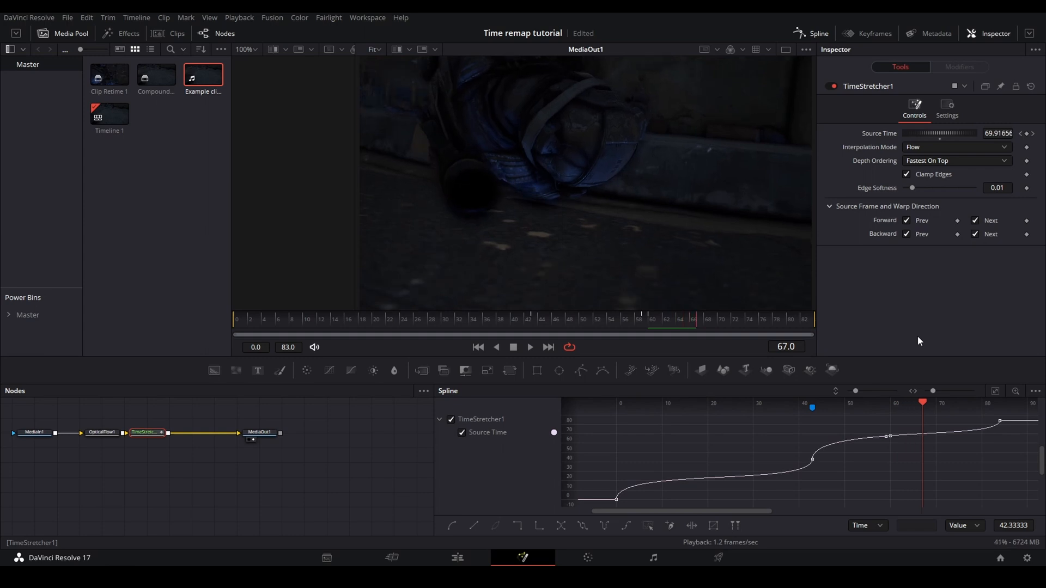
pyautogui.click(647, 318)
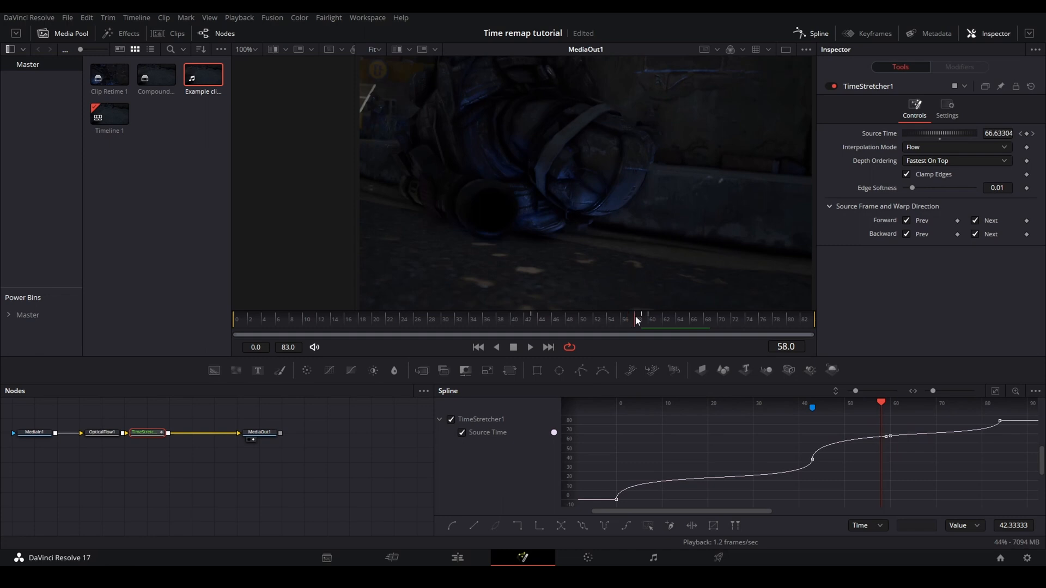
pyautogui.click(457, 557)
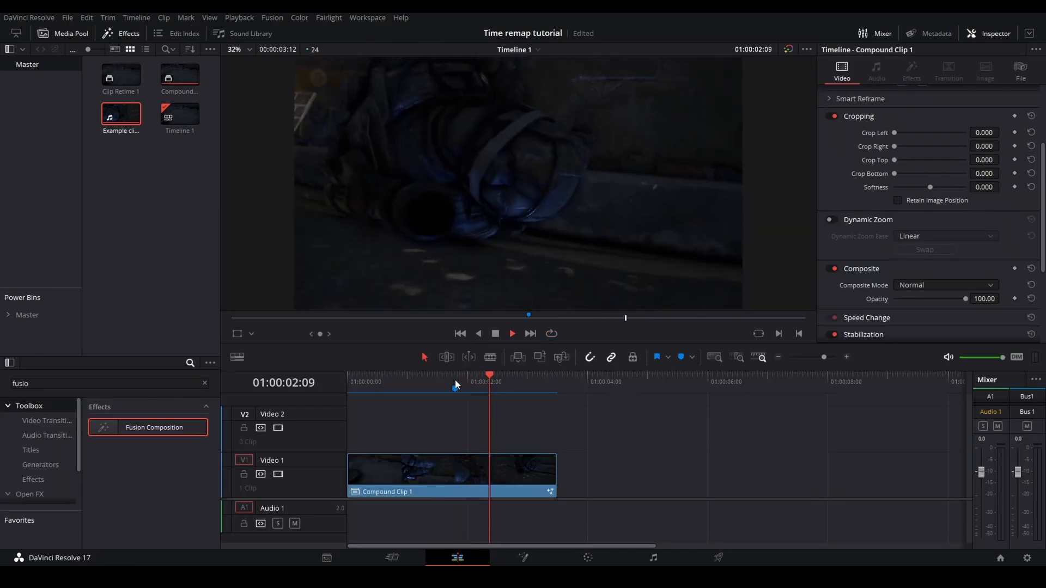
# Step: Select Compound Clip 1 and bring its TimeStretcher composition up on the Fusion page
pyautogui.click(527, 375)
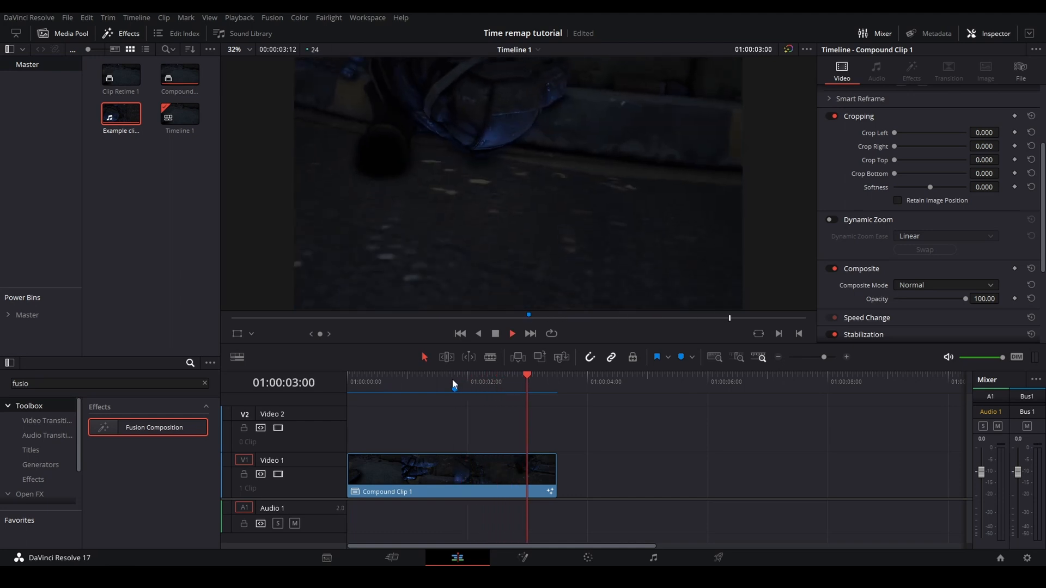
pyautogui.click(450, 474)
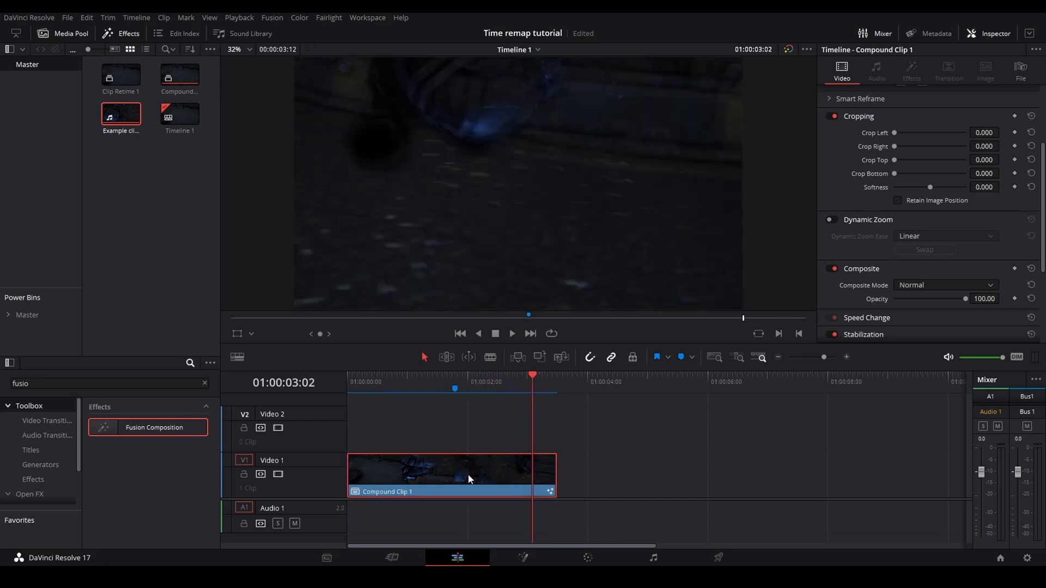
pyautogui.click(521, 558)
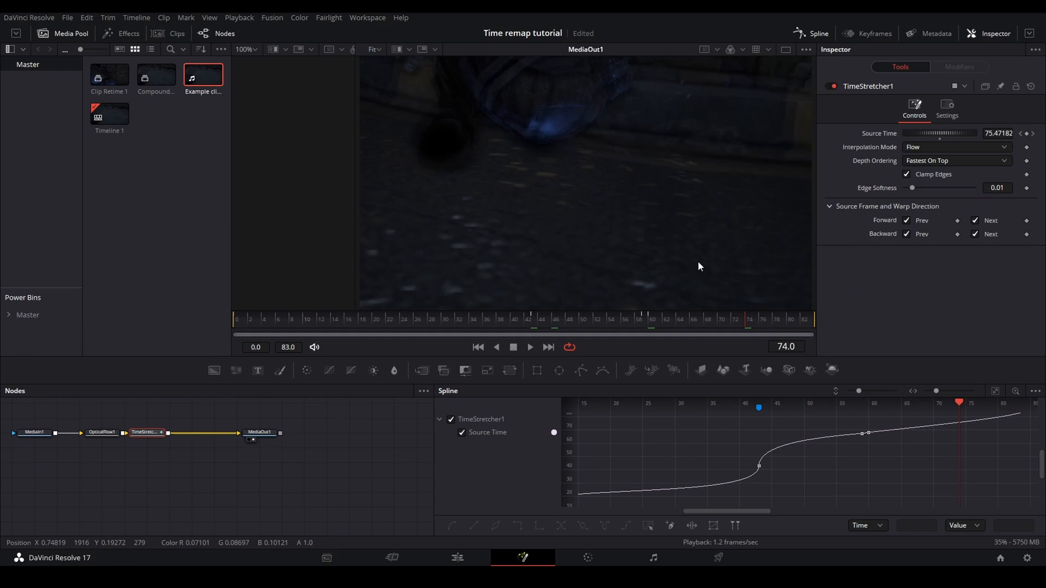
pyautogui.moveTo(648, 323)
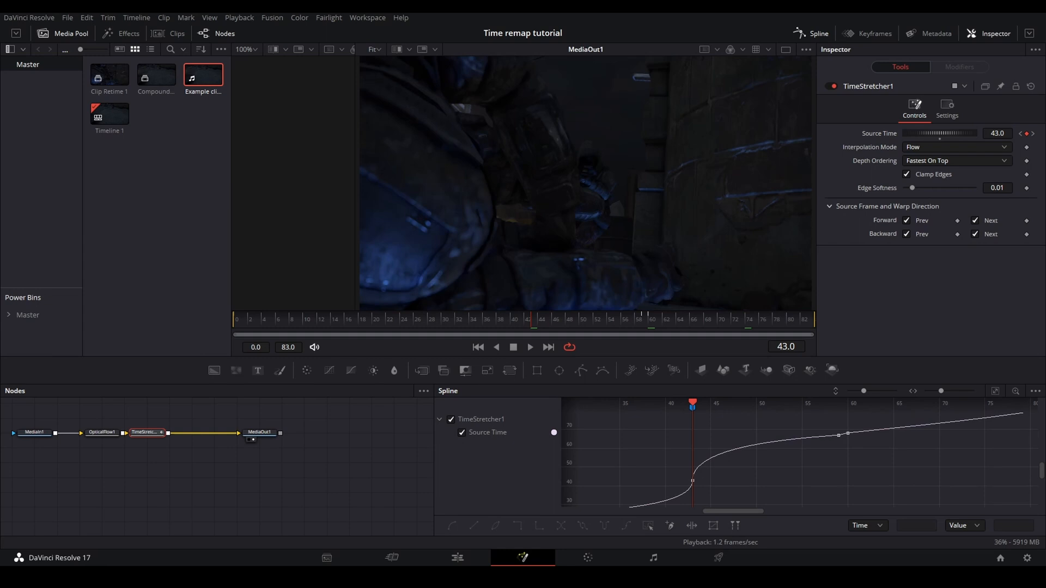
pyautogui.moveTo(599, 339)
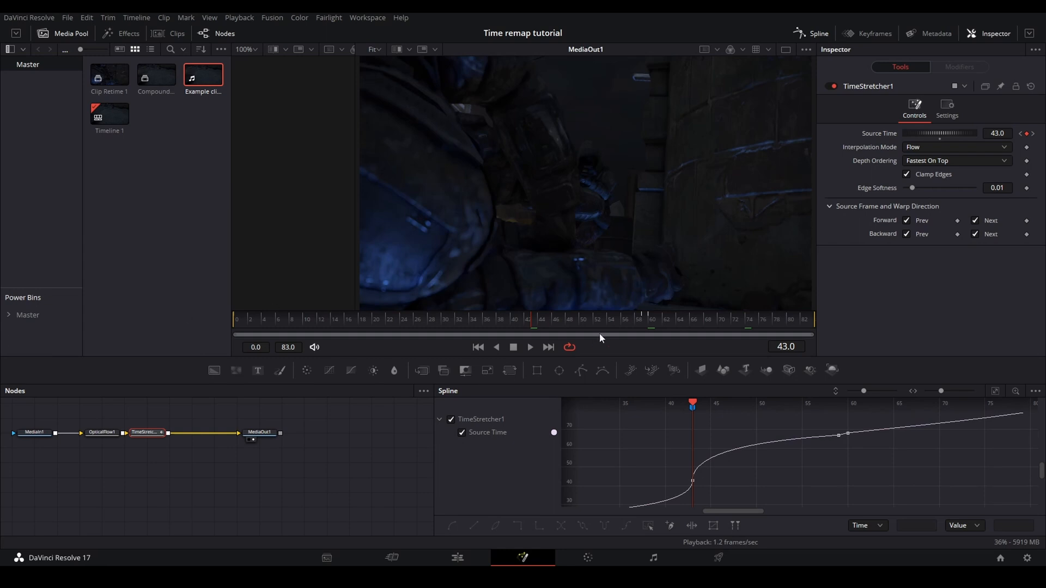
# Step: Review the Source Time spline's flat hold and ramp, then switch back to the Edit page
pyautogui.click(521, 329)
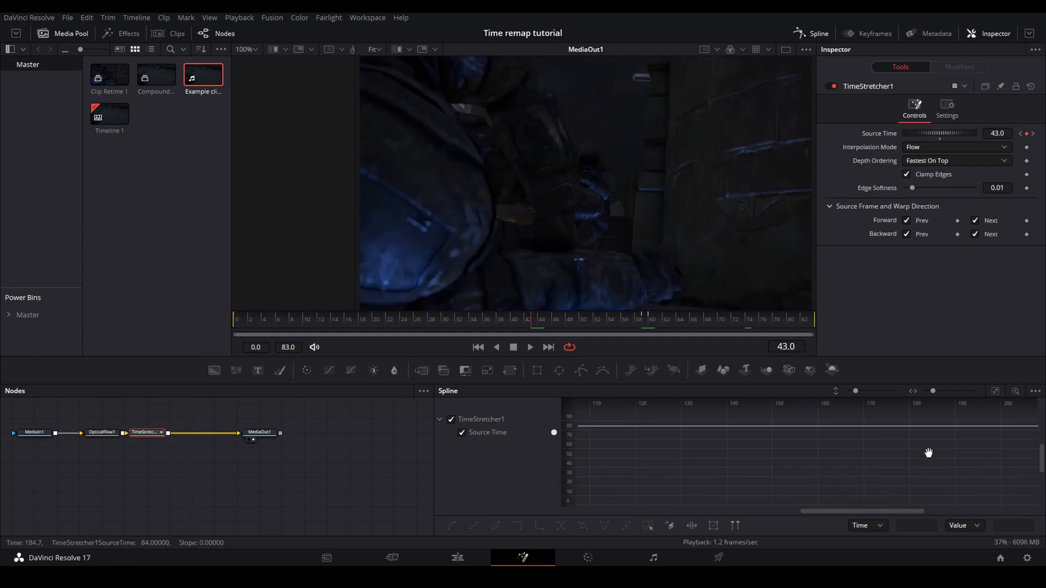
pyautogui.click(995, 392)
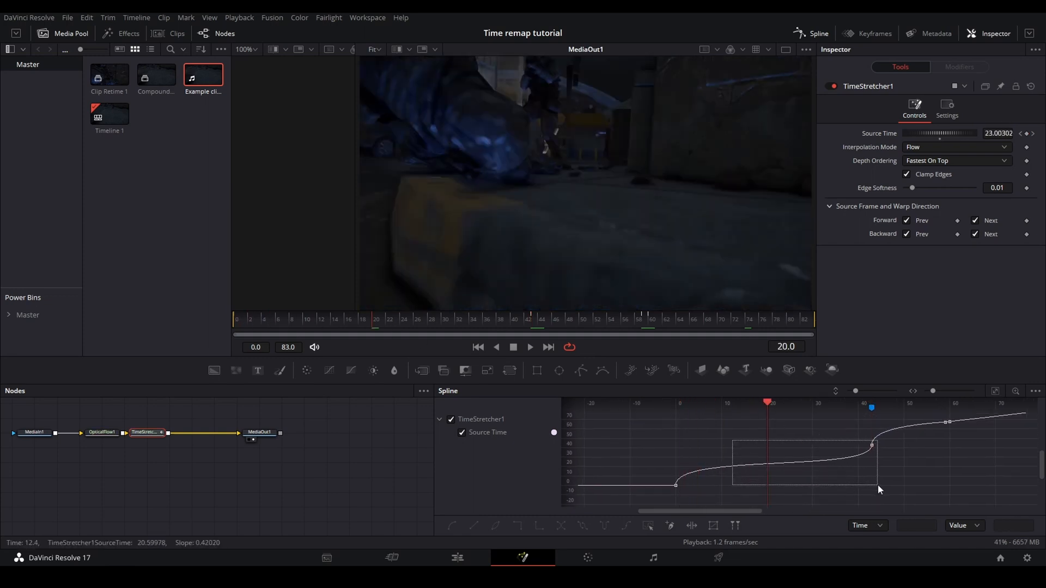
pyautogui.click(872, 444)
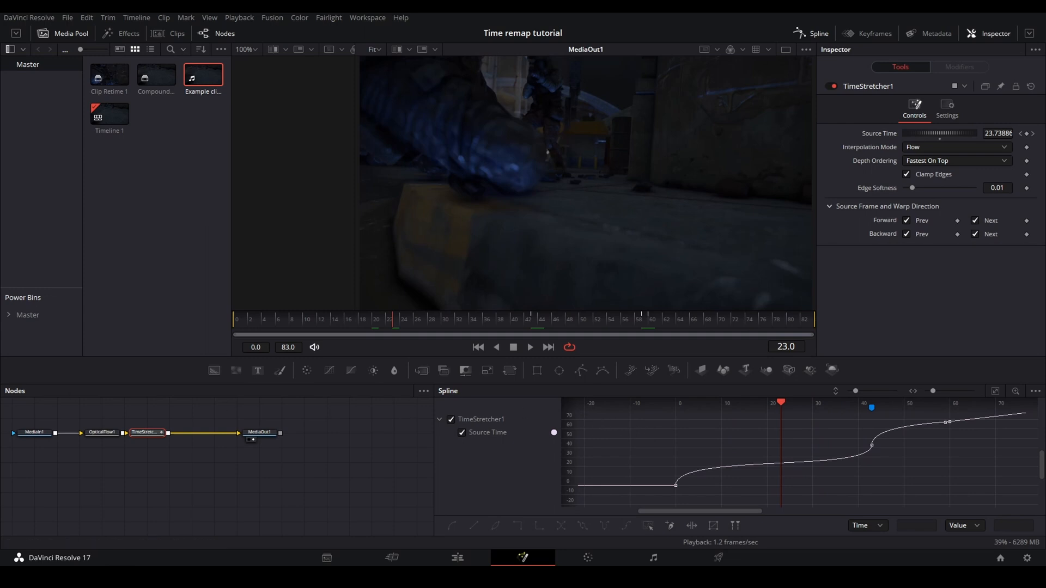
pyautogui.click(456, 557)
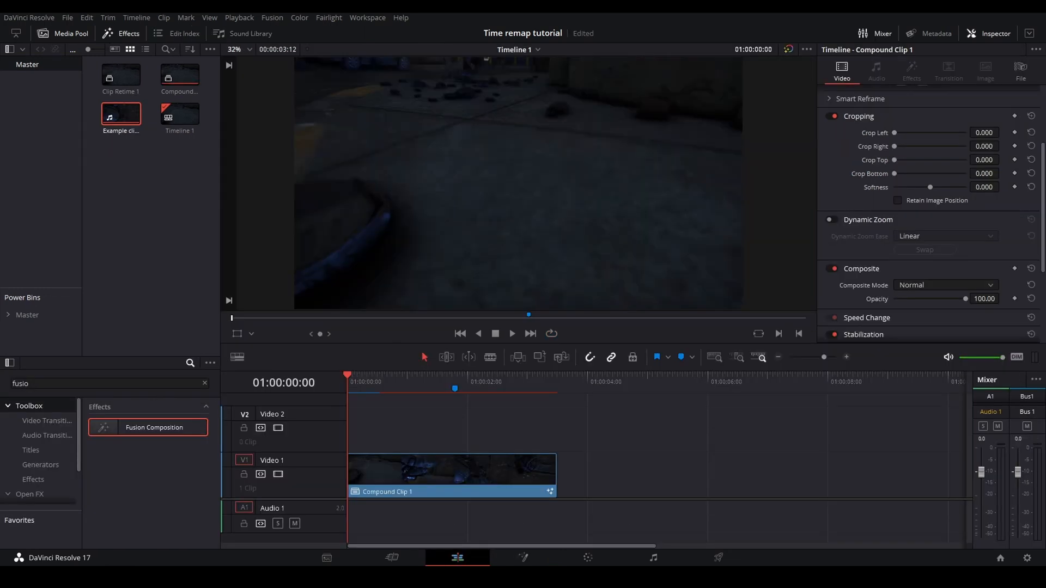